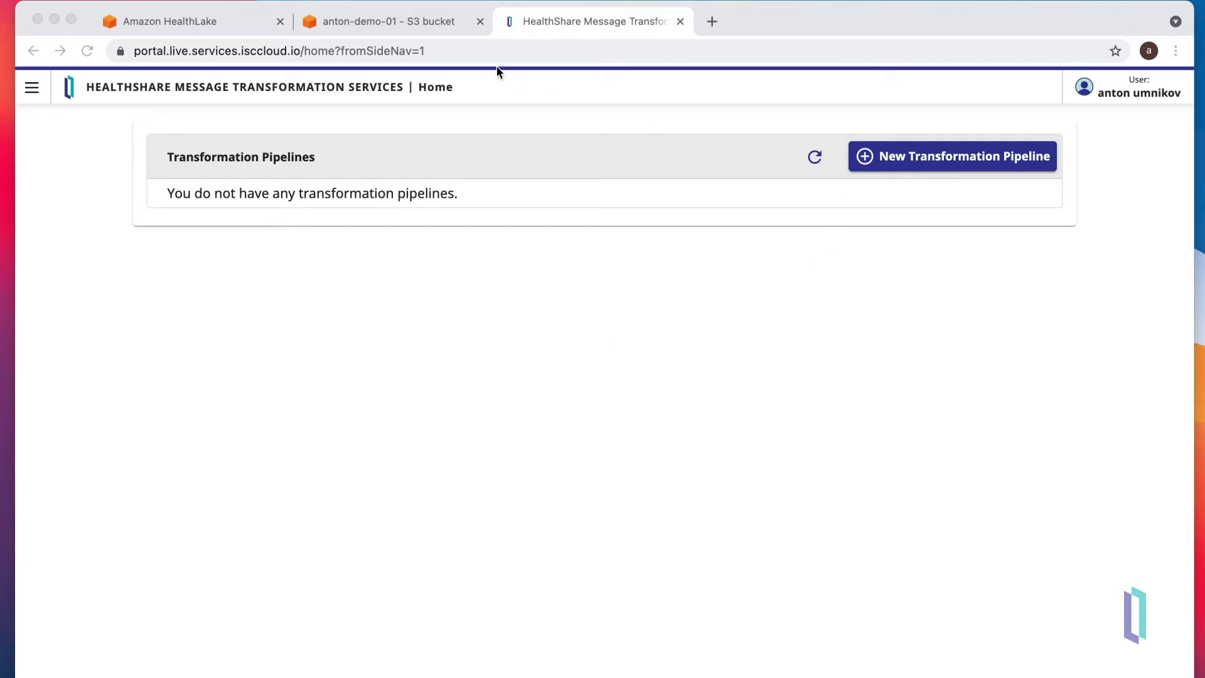
pyautogui.moveTo(400, 26)
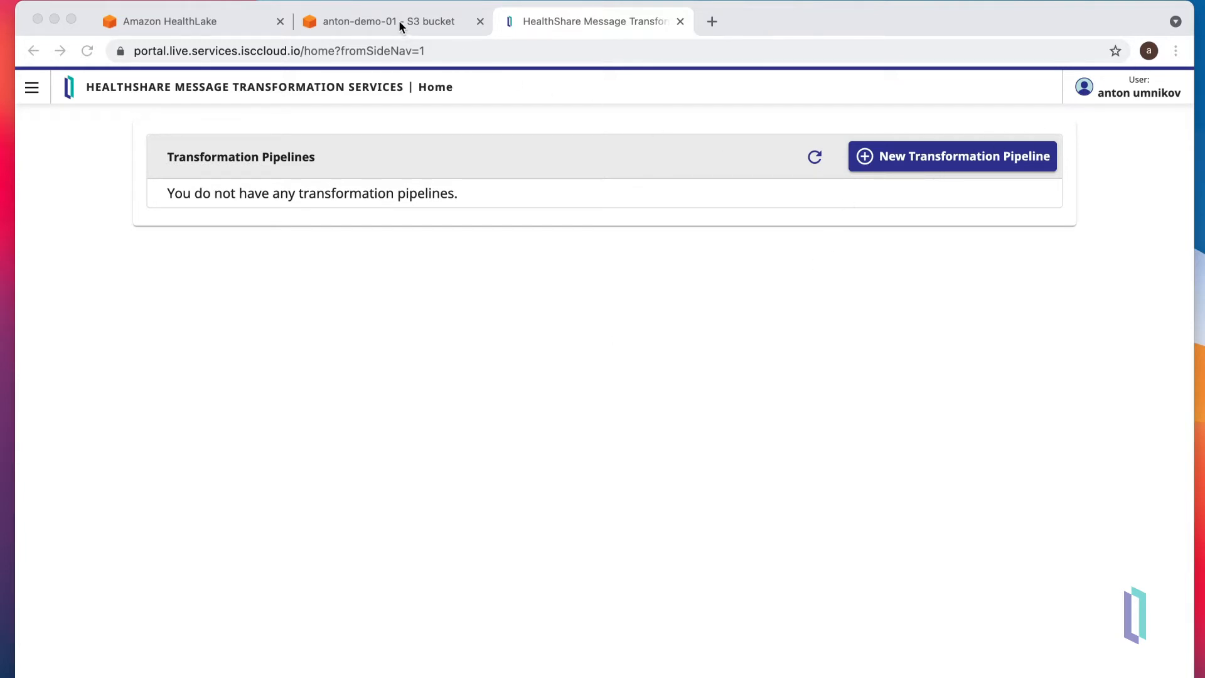
# - Review the anton-demo-01 bucket's errors/ and in/ folders and the HealthLake data stores list
pyautogui.click(384, 21)
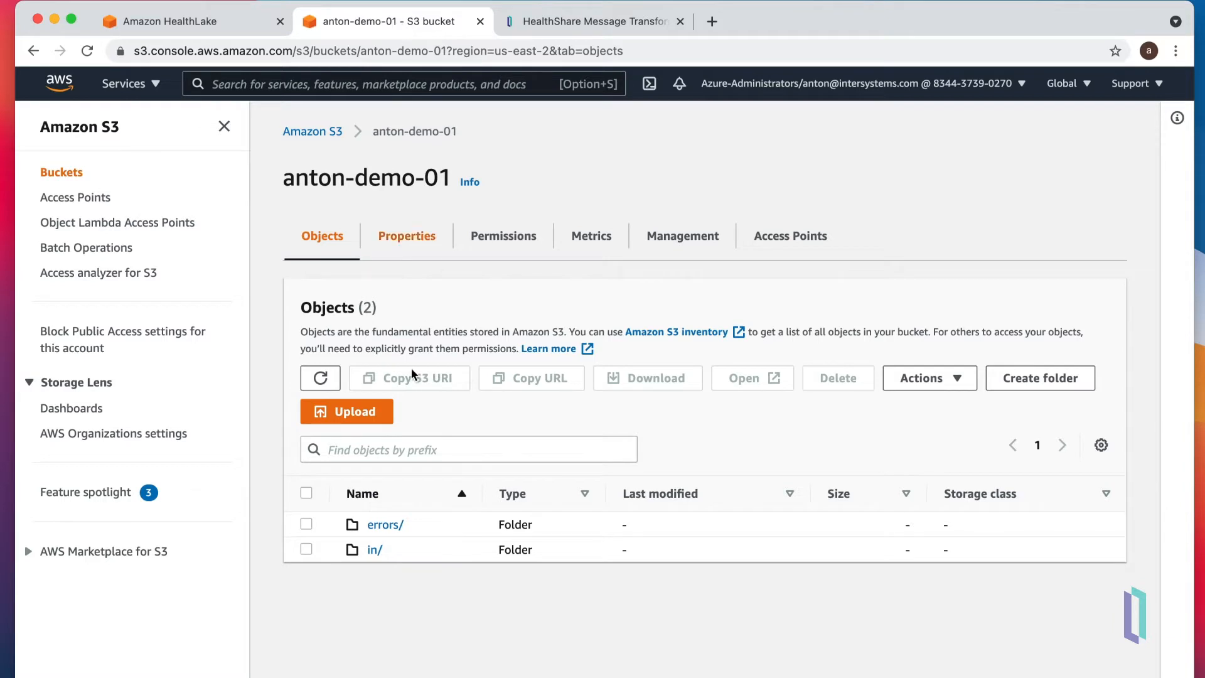
pyautogui.moveTo(384, 525)
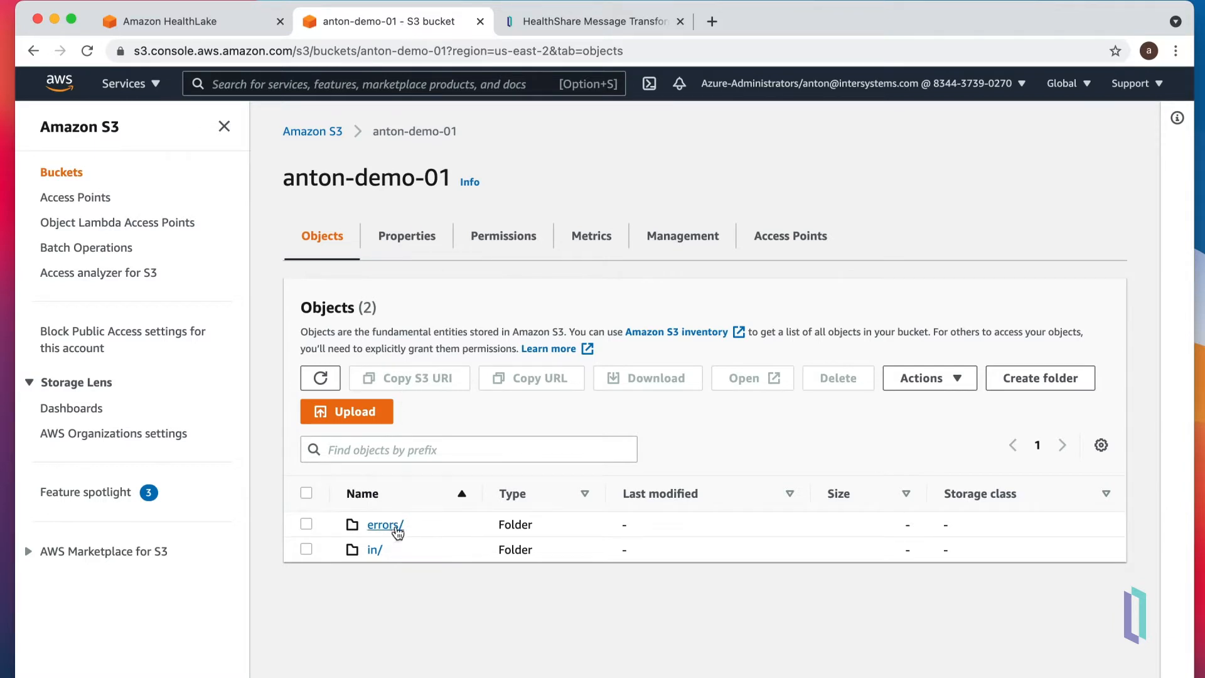
pyautogui.moveTo(160, 21)
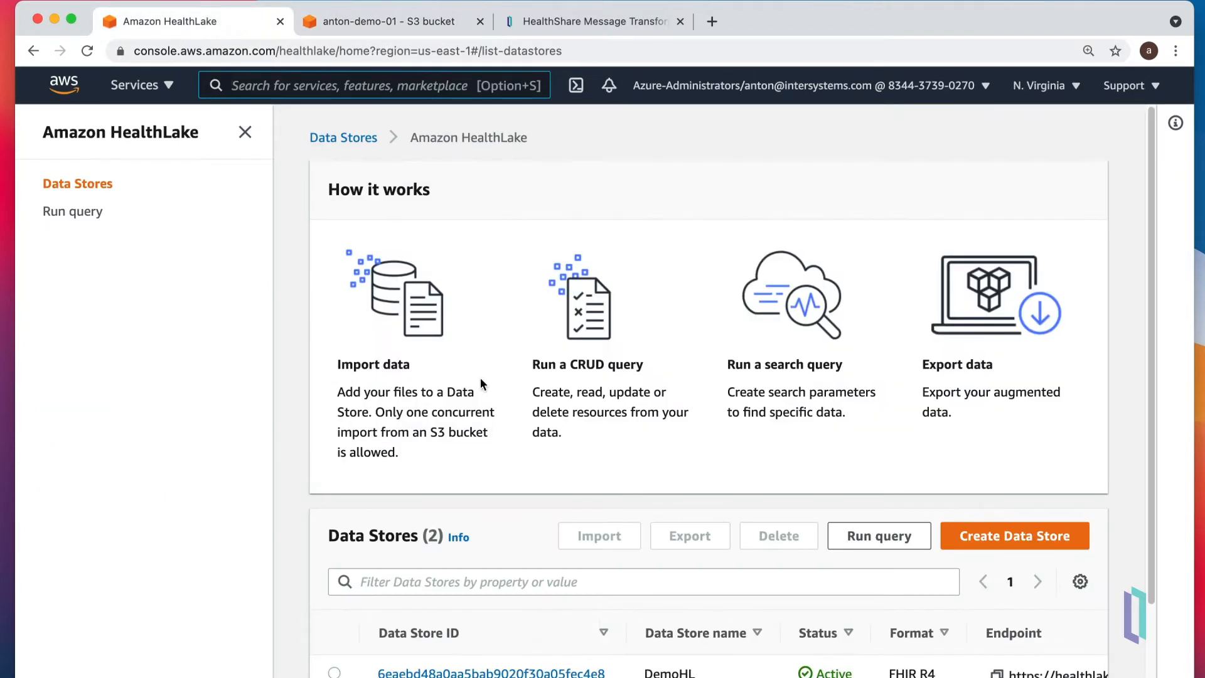
pyautogui.scroll(-3)
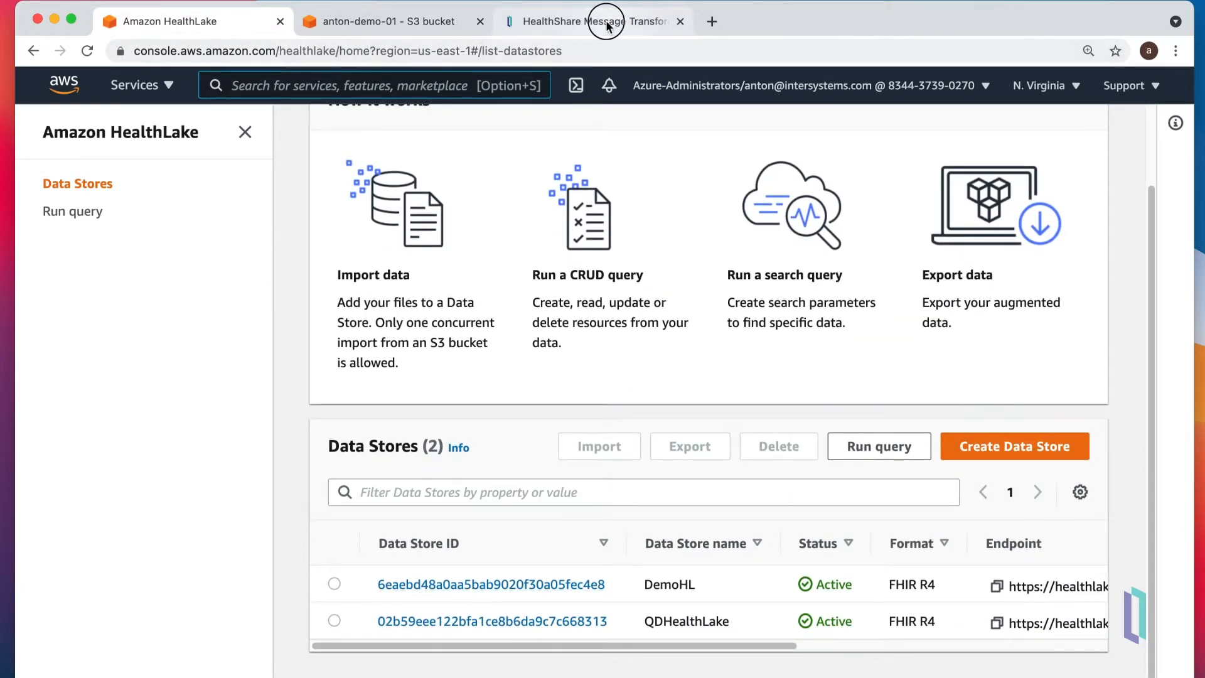
# - Start a new transformation pipeline named anton-demo in the HealthShare portal
pyautogui.click(591, 21)
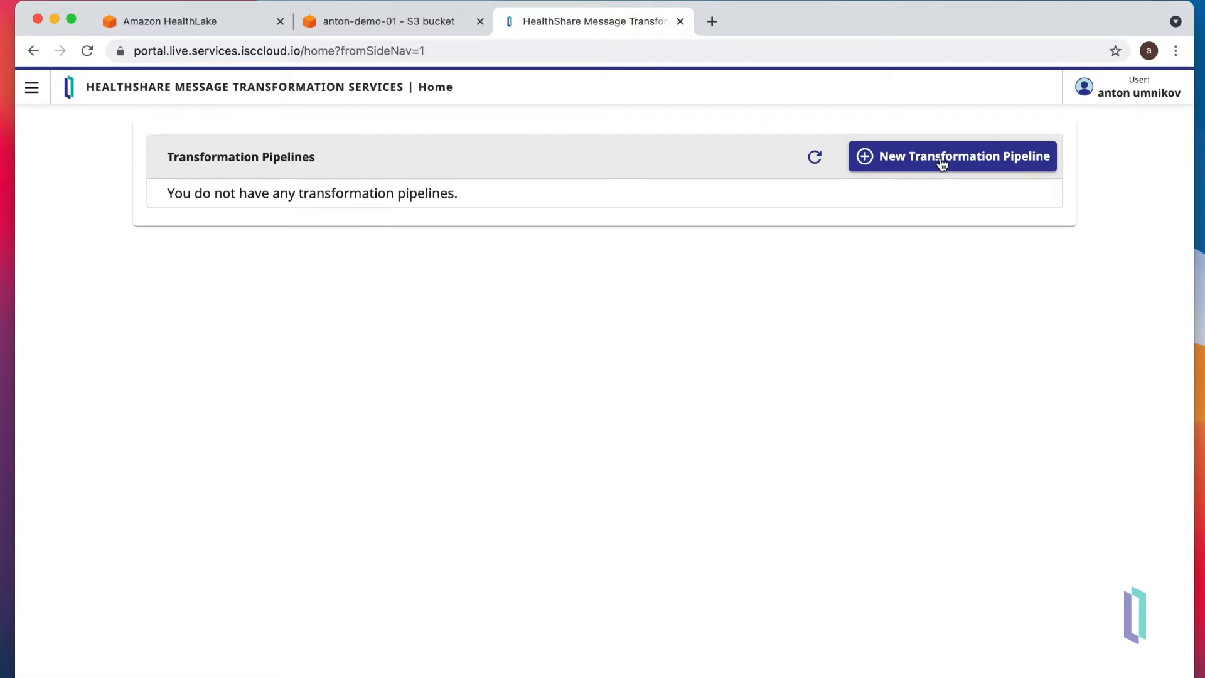
pyautogui.click(951, 156)
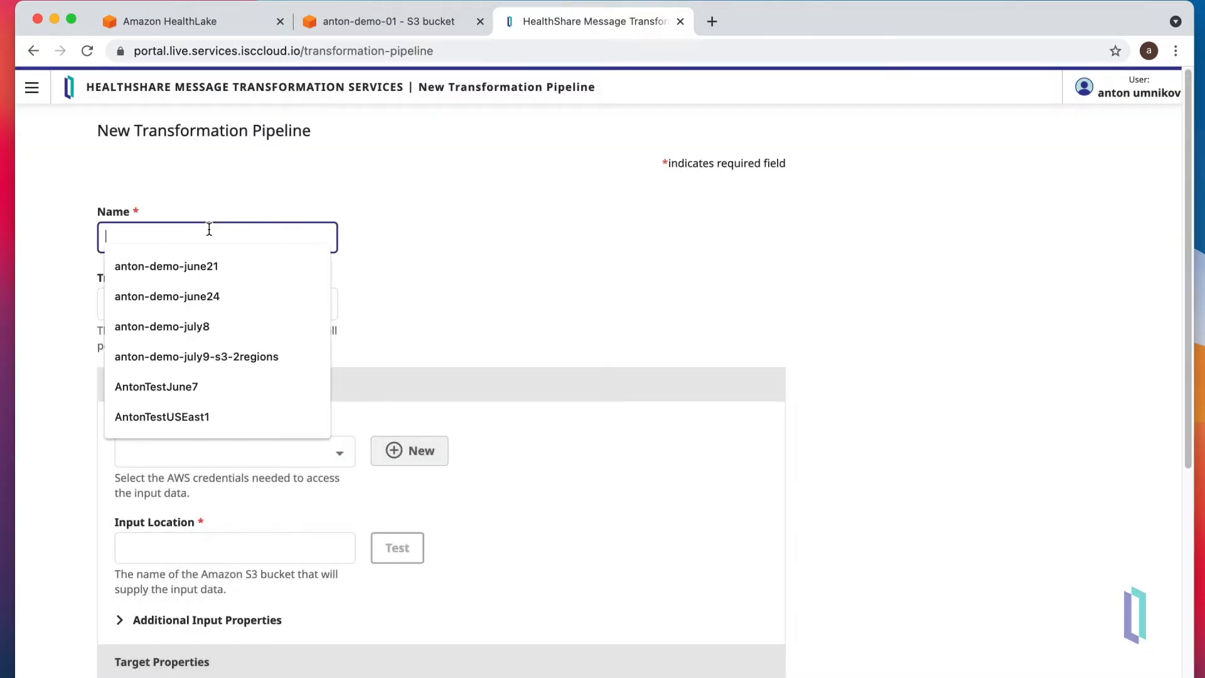
pyautogui.write('anton')
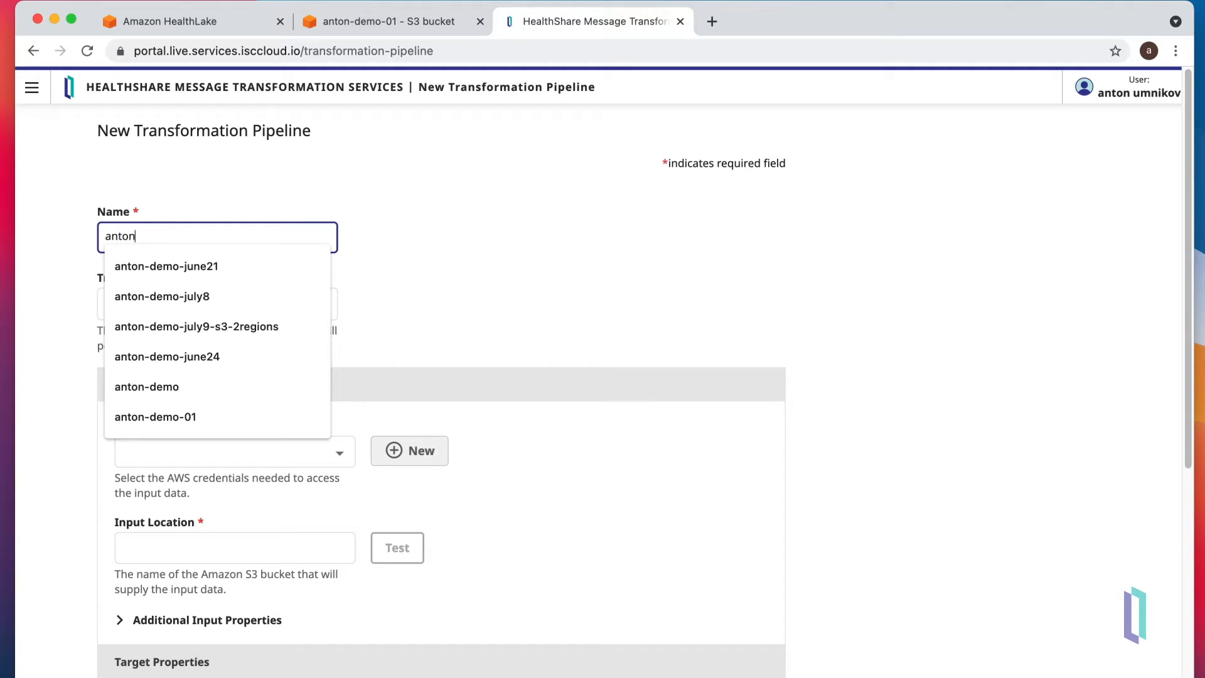
pyautogui.write('-demo')
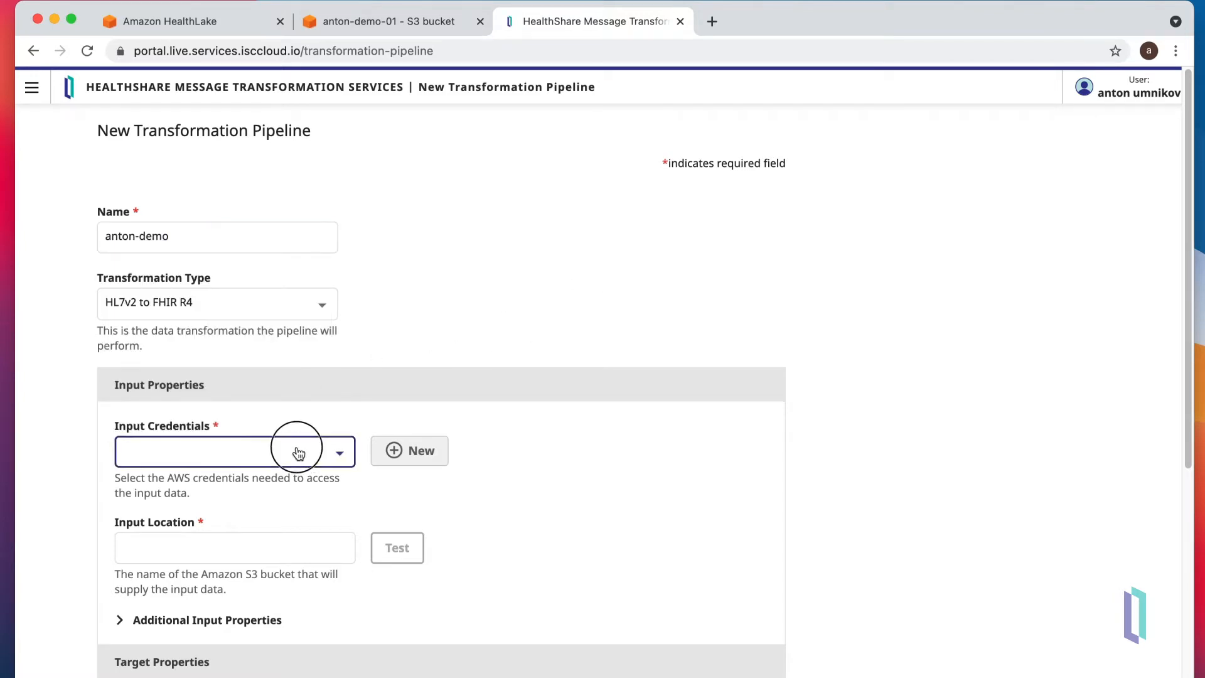
# - Choose anton-cloud input credentials and set the input location to s3://anton-demo-01/in
pyautogui.click(235, 451)
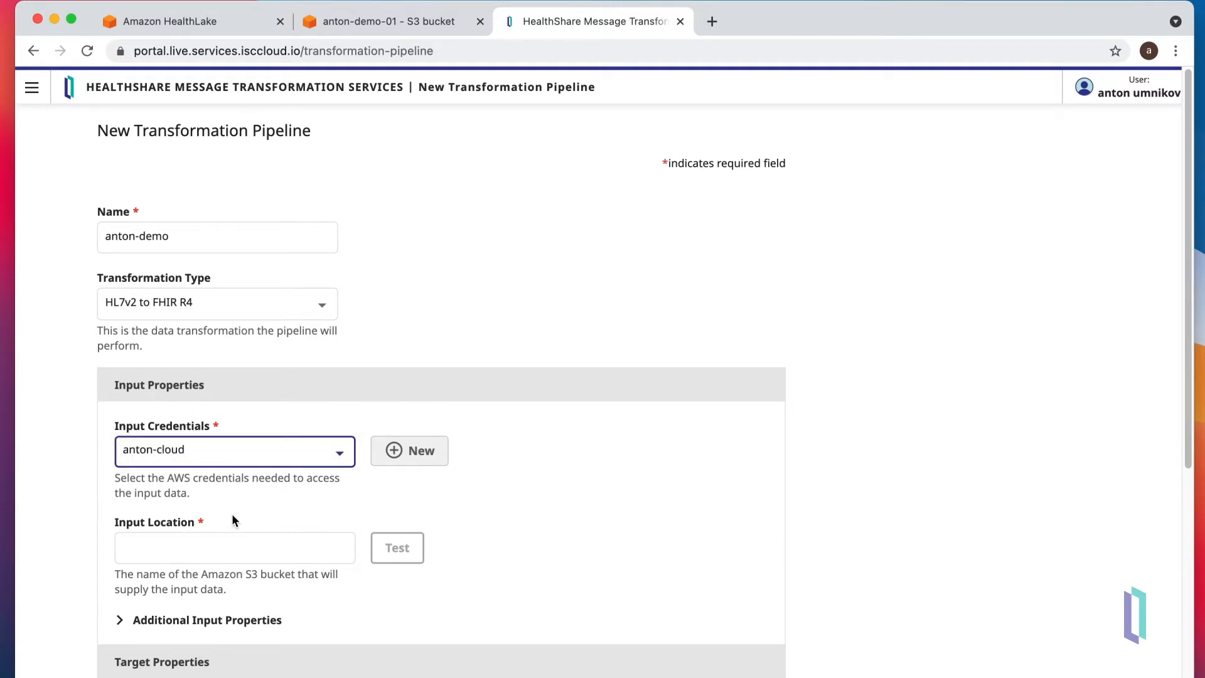
pyautogui.click(235, 547)
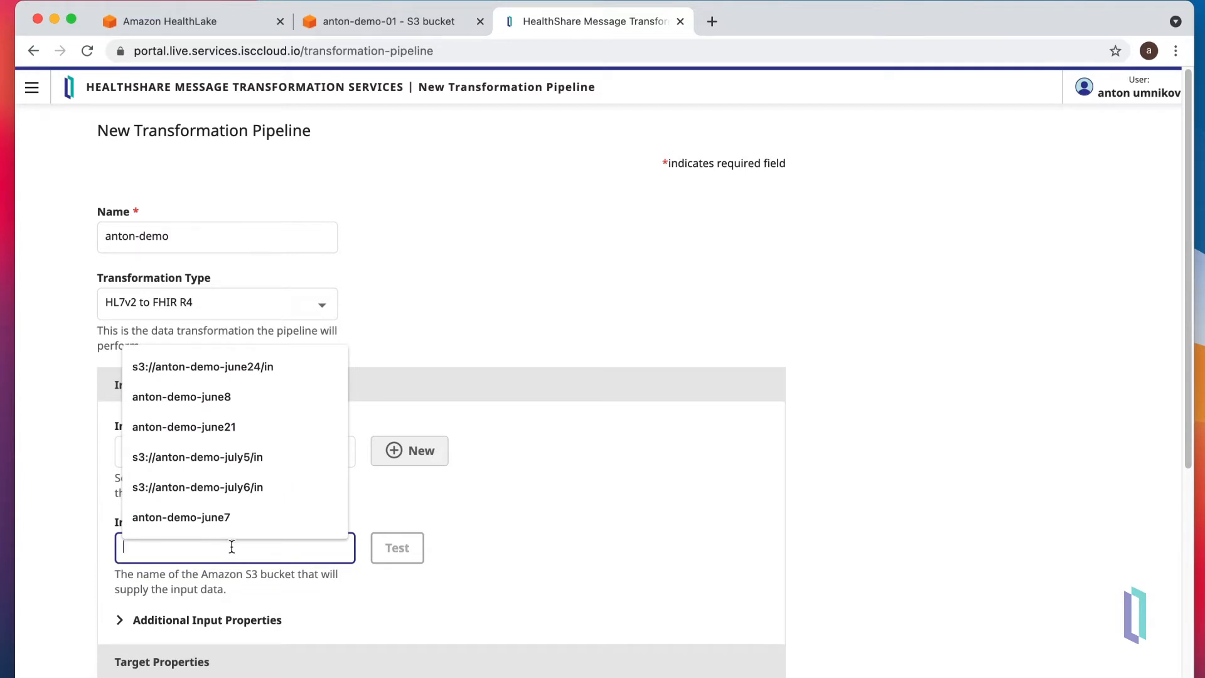
pyautogui.write('s3://anton-demo-01/in')
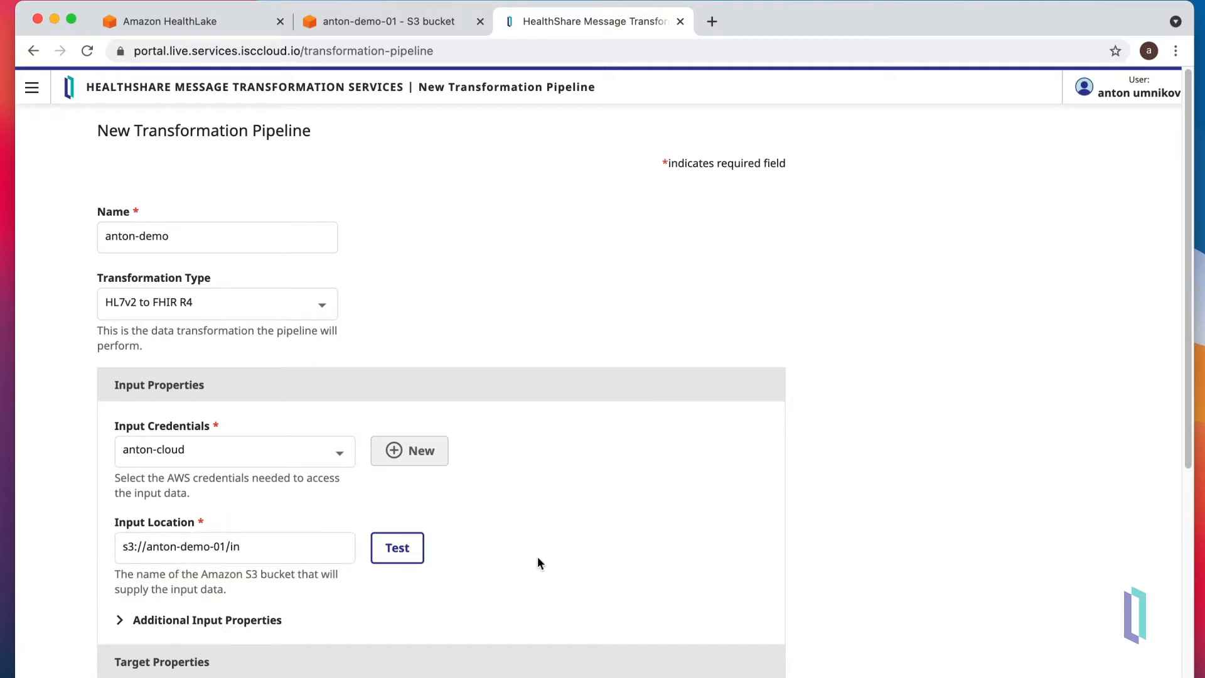
# - Test the input location and set the error log location to s3://anton-demo-01/errors
pyautogui.click(398, 548)
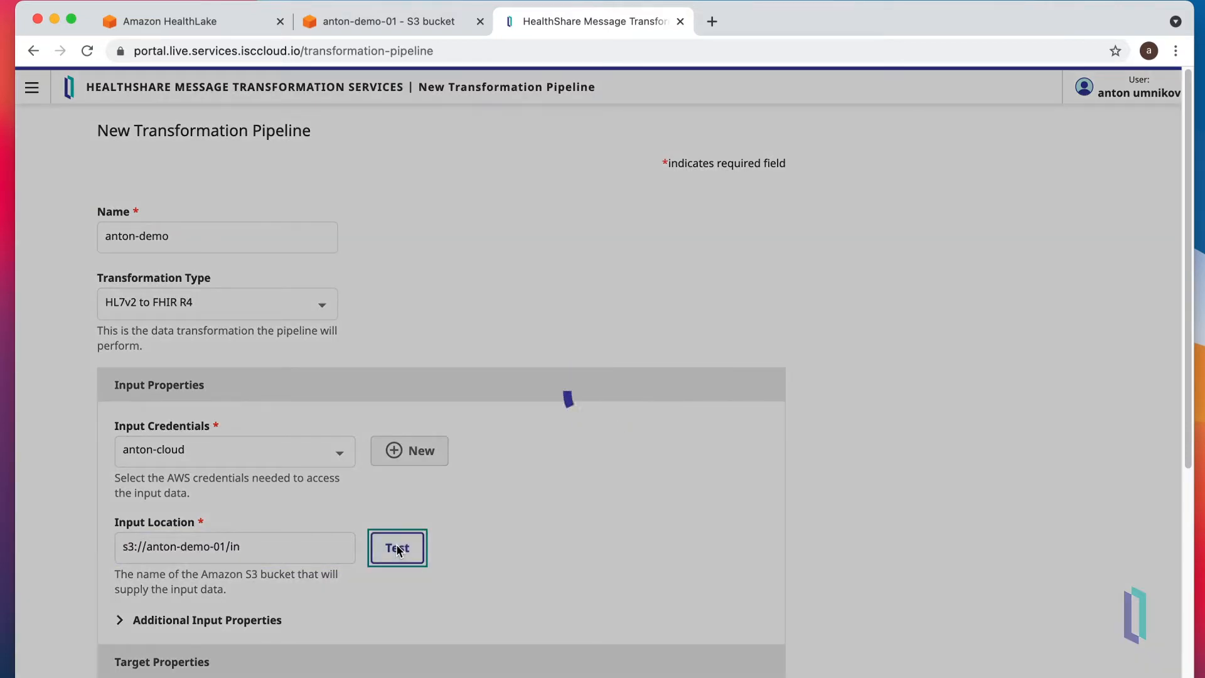
pyautogui.click(398, 548)
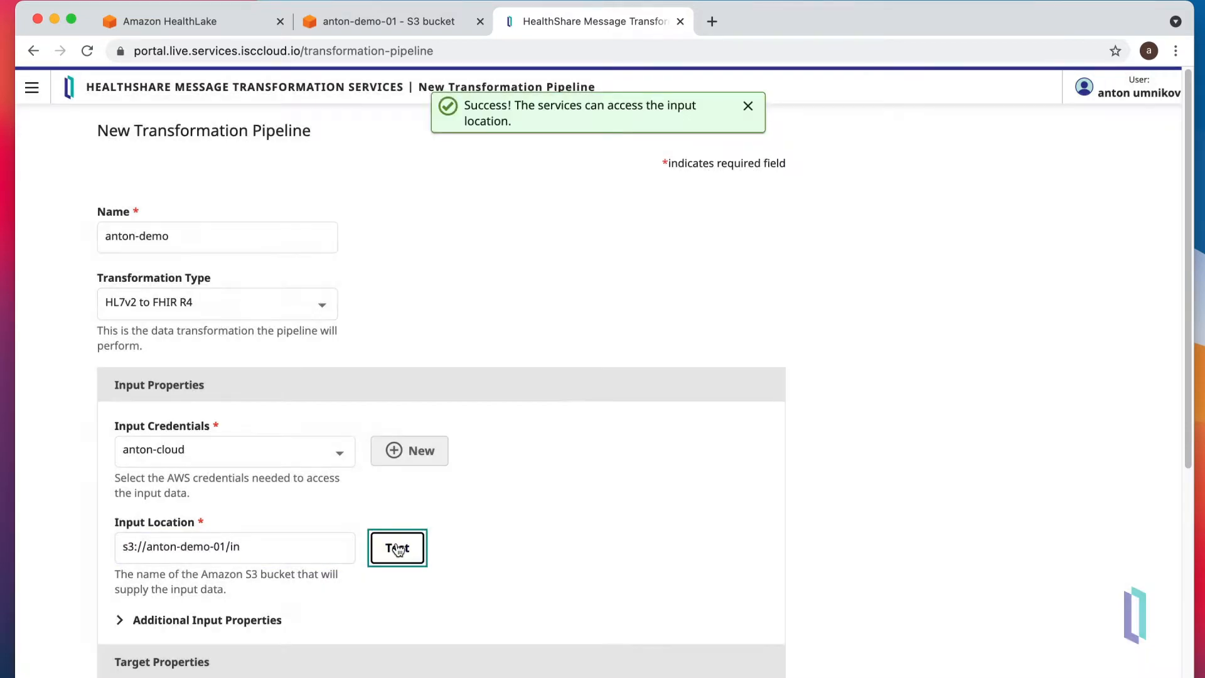
pyautogui.scroll(-3)
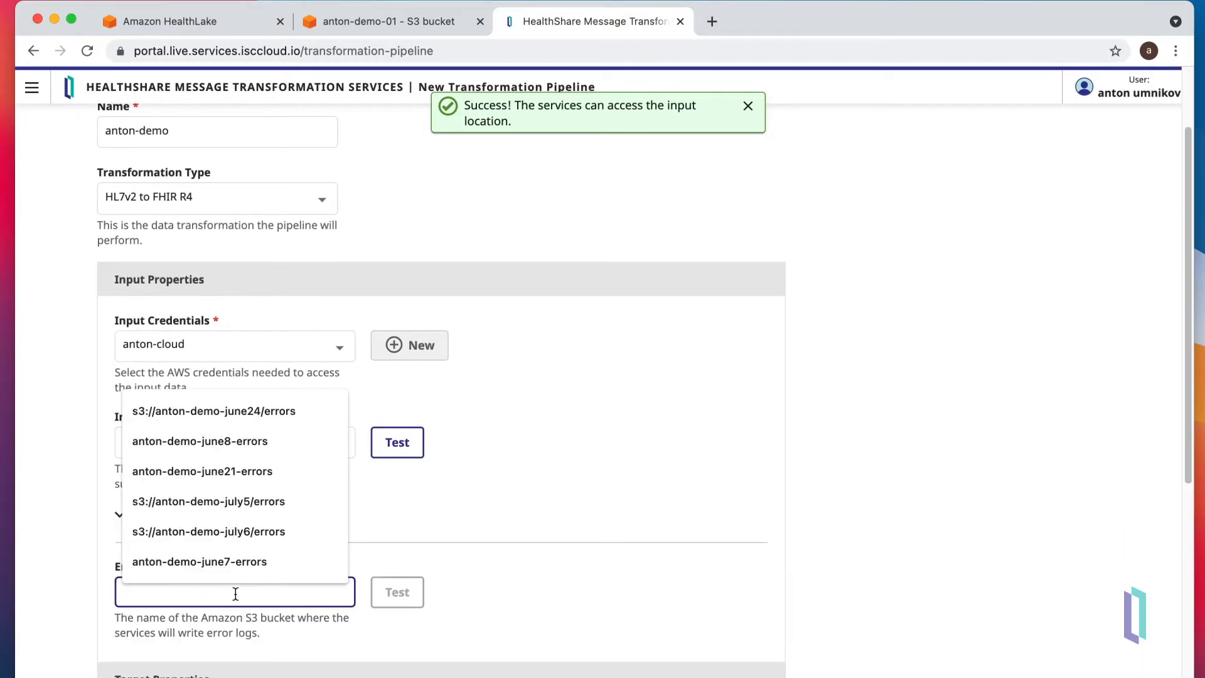
pyautogui.write('s3://anton-demo-01/errors')
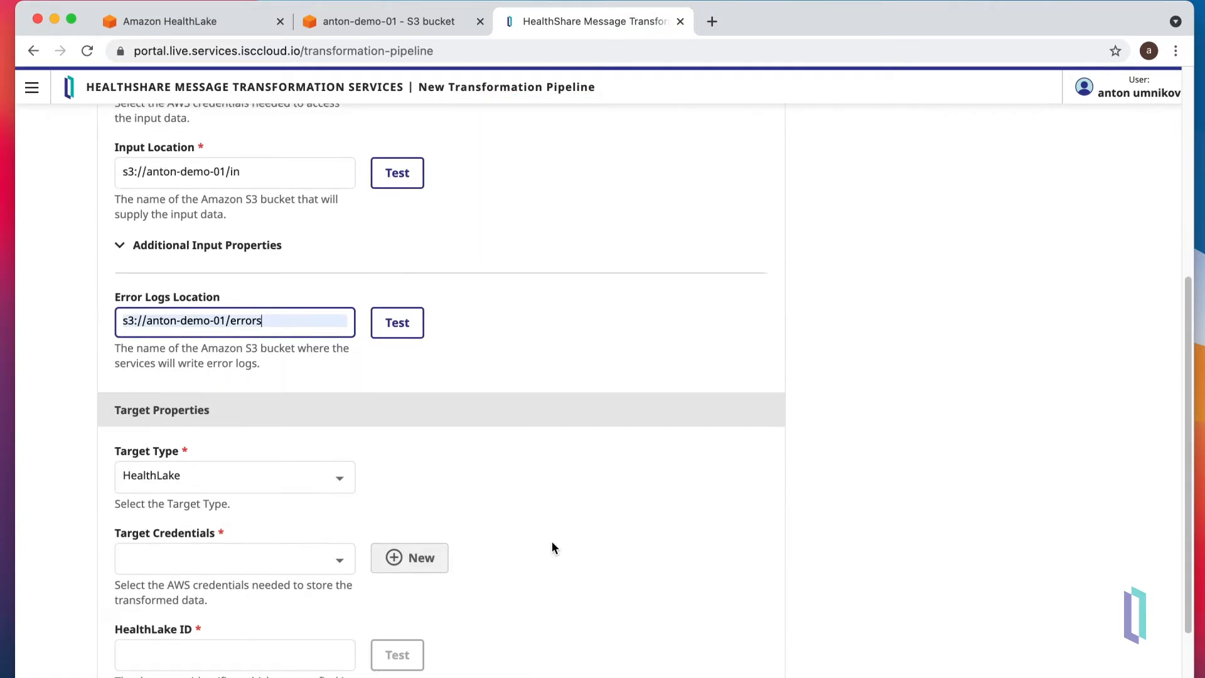
# - Set target credentials and the HealthLake data store ID, test it, and save the pipeline
pyautogui.click(233, 557)
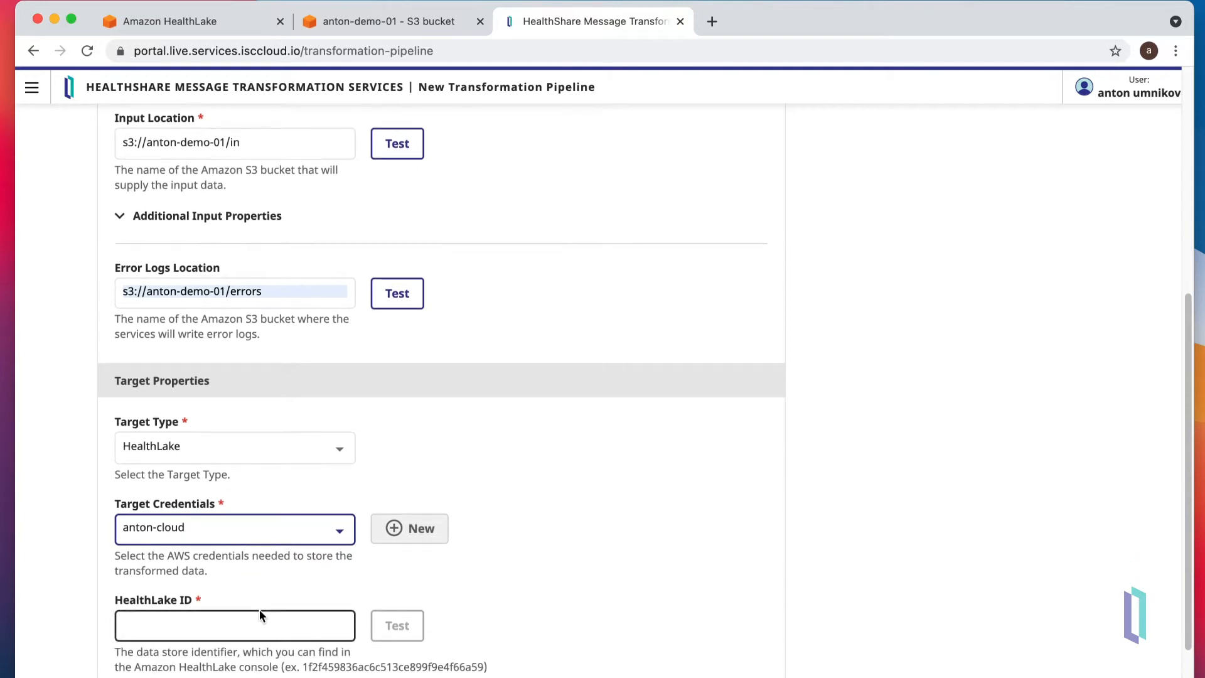
pyautogui.click(235, 625)
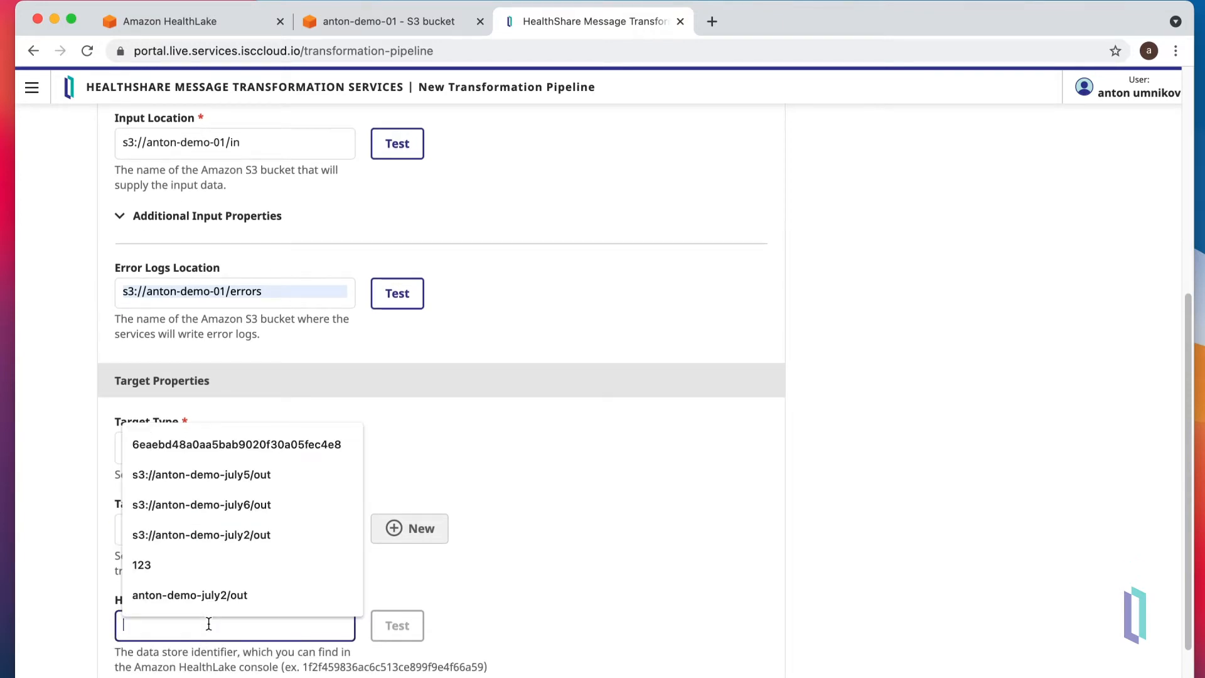
pyautogui.click(237, 444)
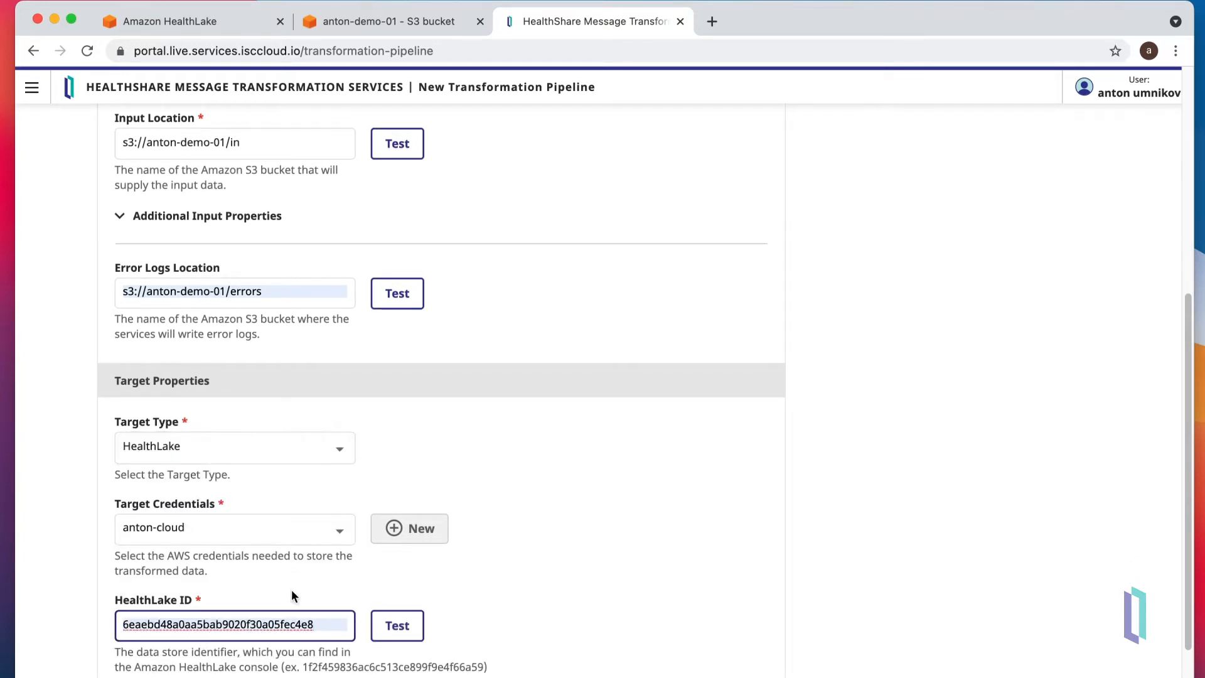
pyautogui.click(397, 625)
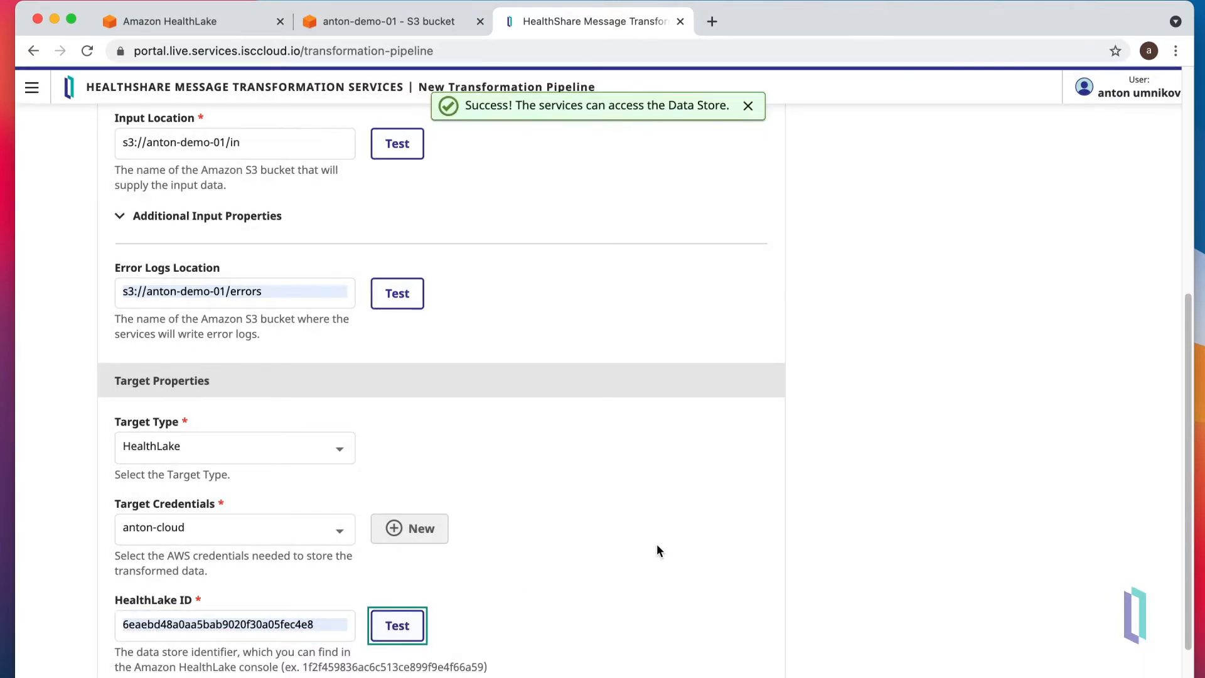
pyautogui.scroll(-3)
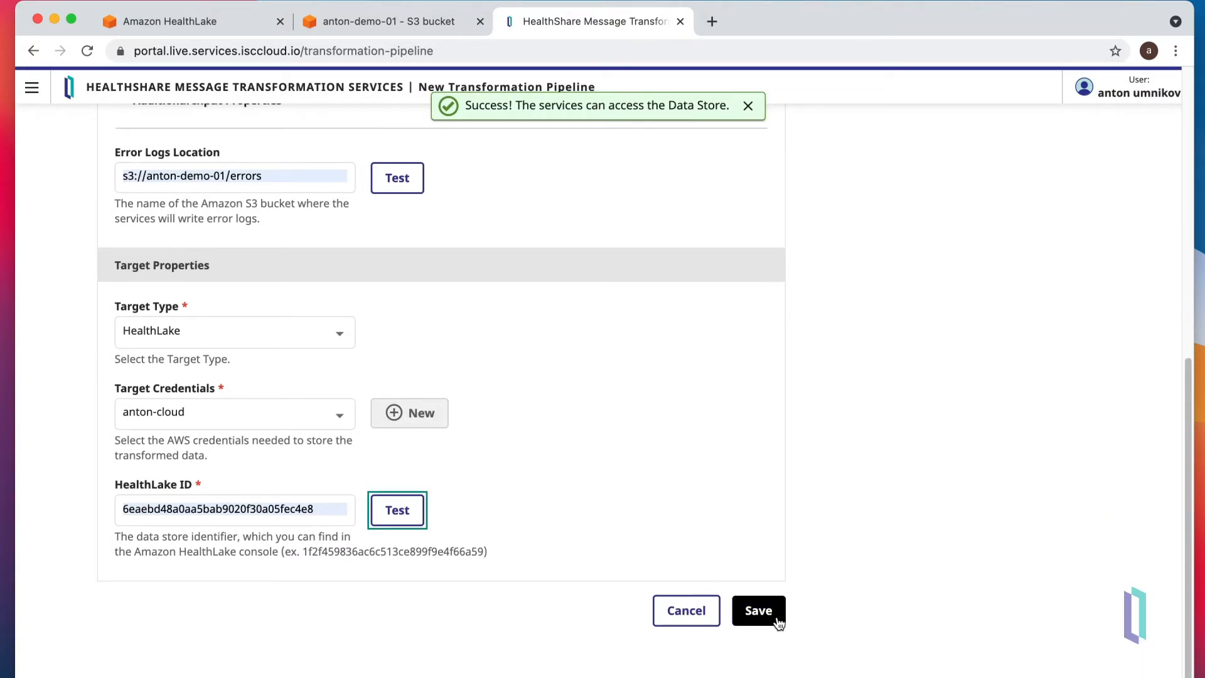
pyautogui.click(757, 610)
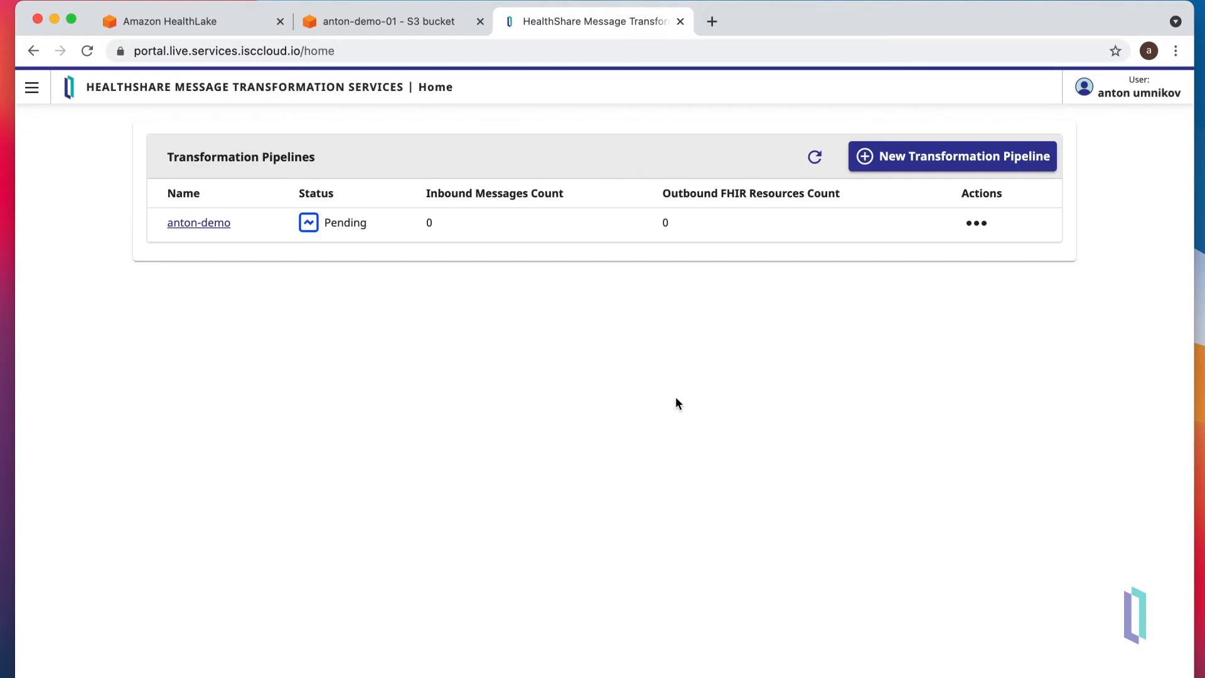
pyautogui.moveTo(453, 330)
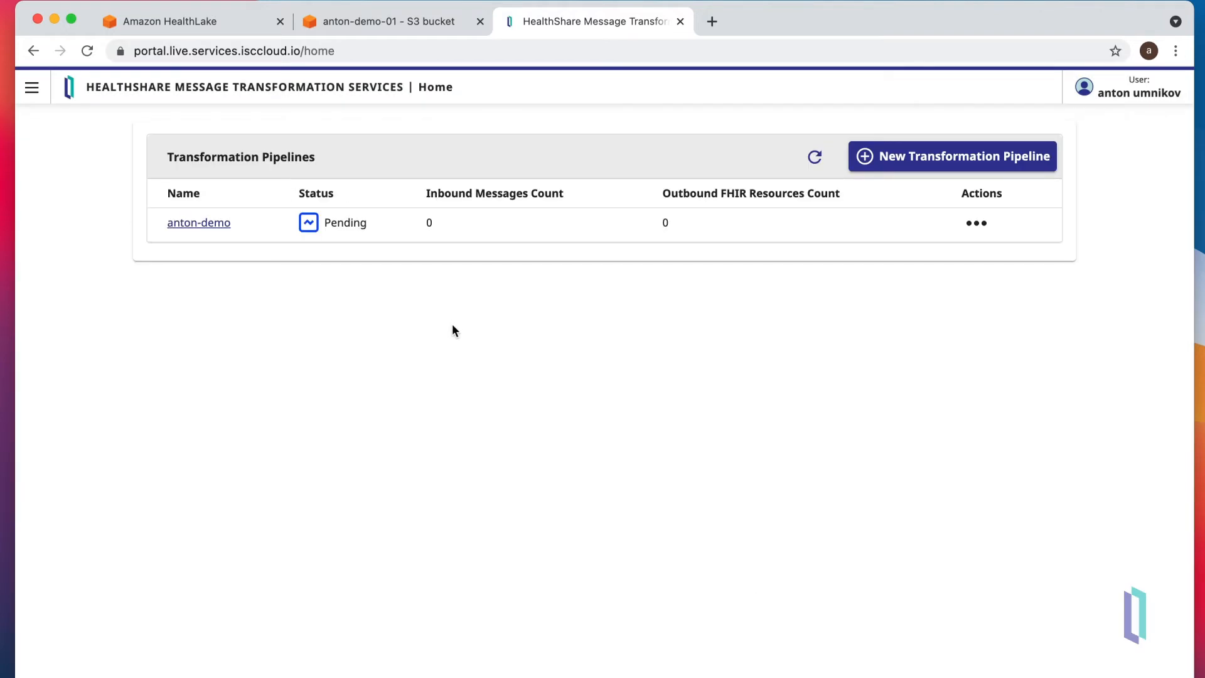
pyautogui.moveTo(306, 72)
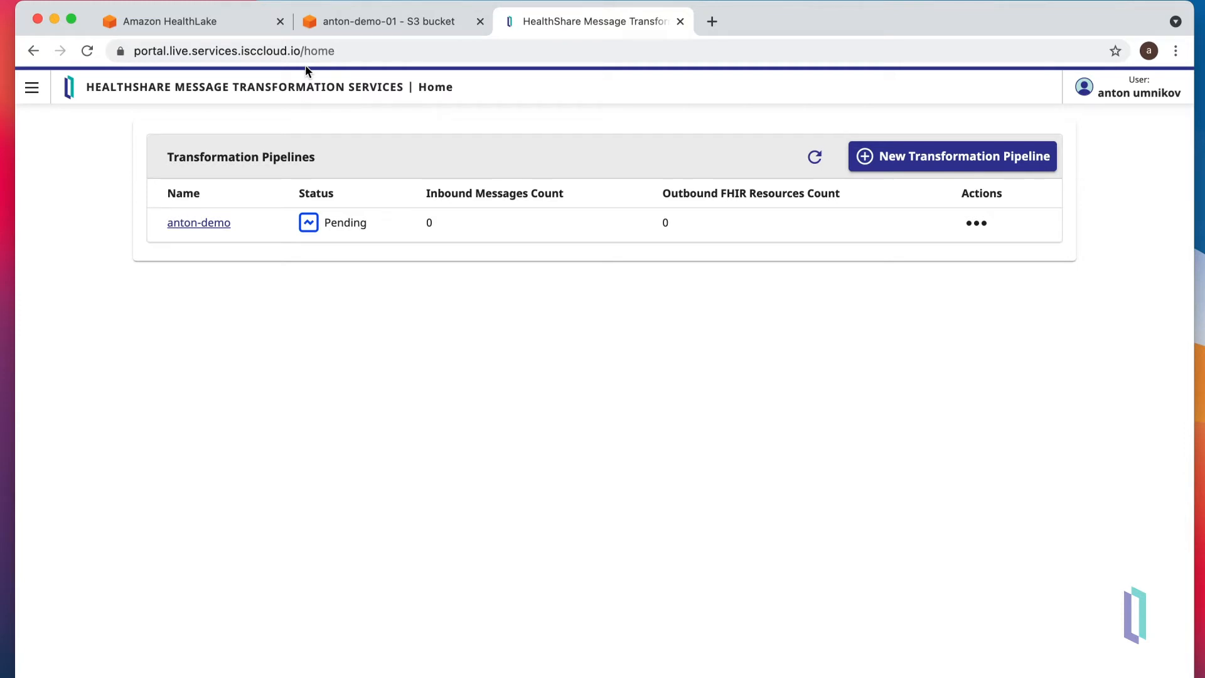
# - Return to the anton-demo-01 S3 bucket while the pipeline remains Pending
pyautogui.click(384, 21)
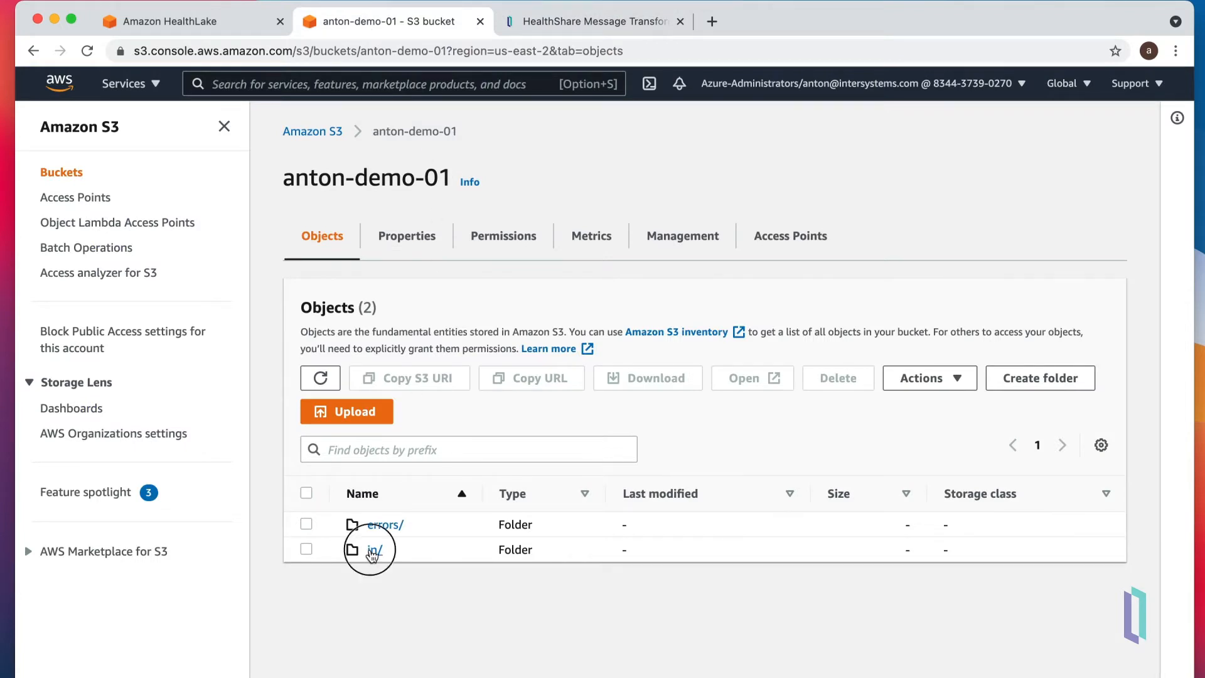
# - Upload the three SamplesHL7 message files into s3://anton-demo-01/in/ and go back to the pipeline
pyautogui.click(374, 548)
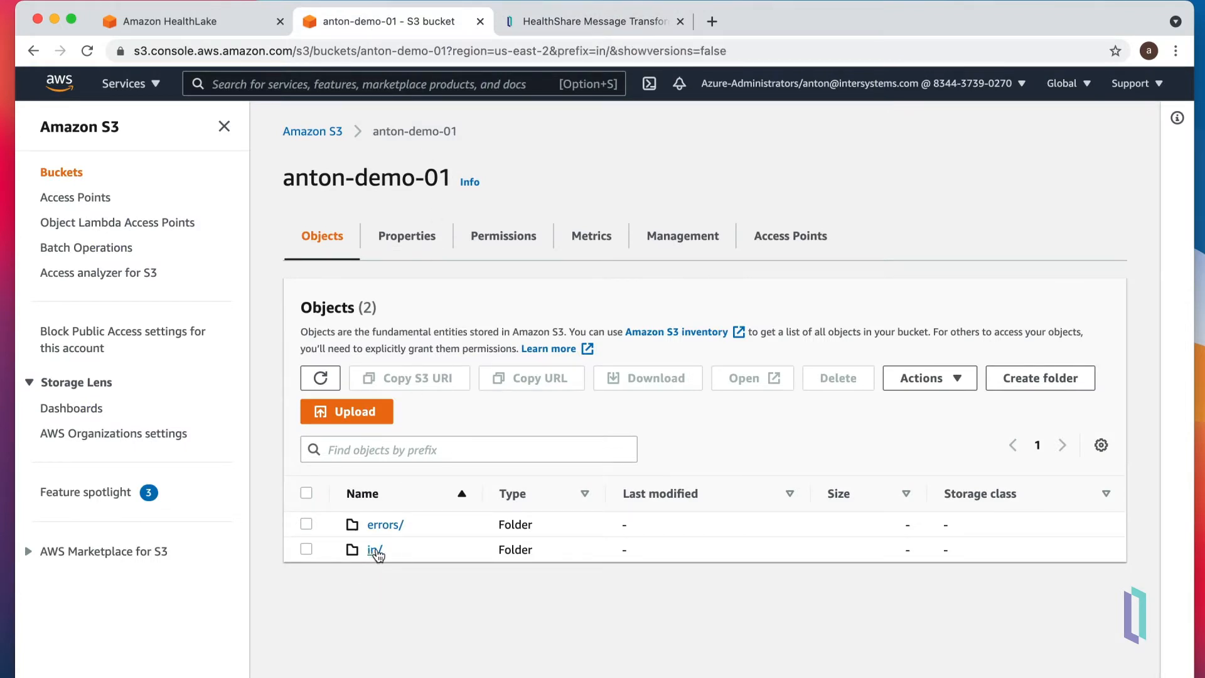
pyautogui.moveTo(467, 566)
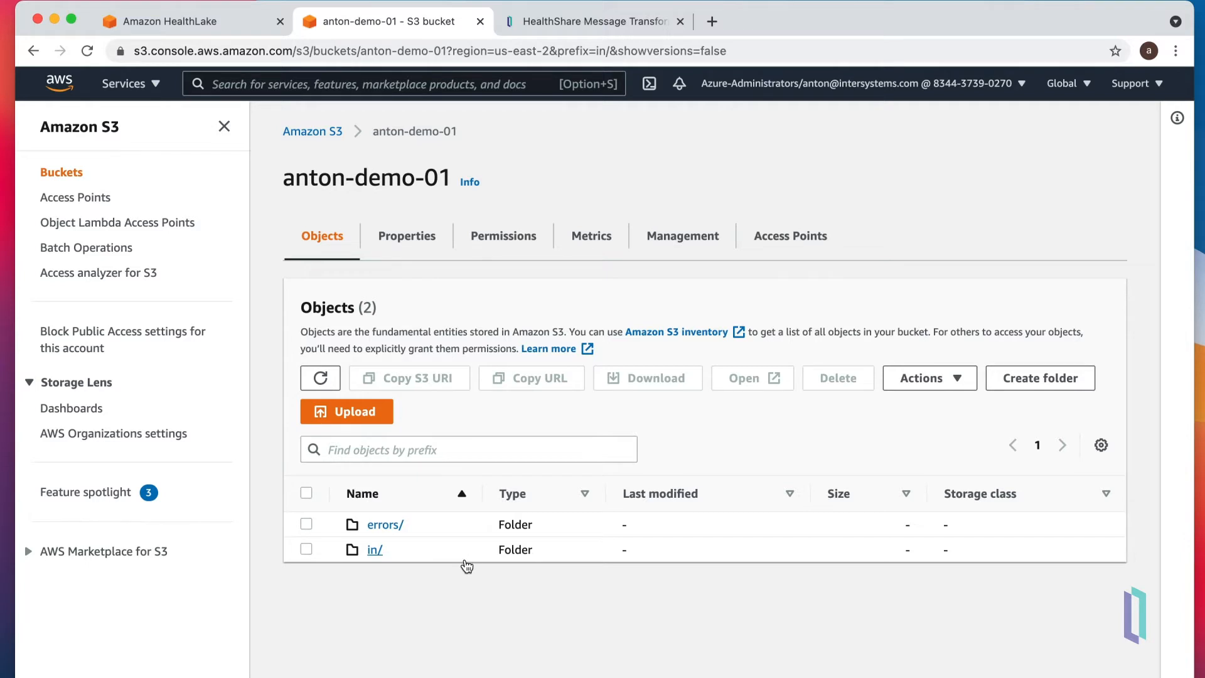
pyautogui.click(375, 548)
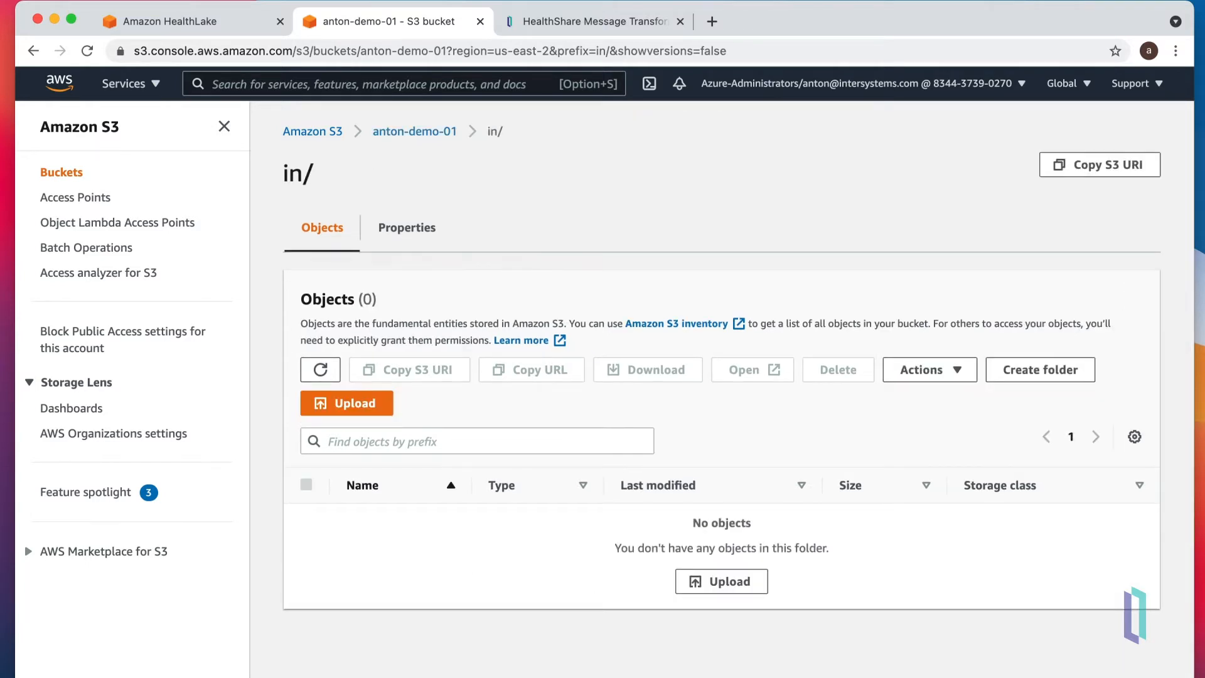
pyautogui.click(347, 403)
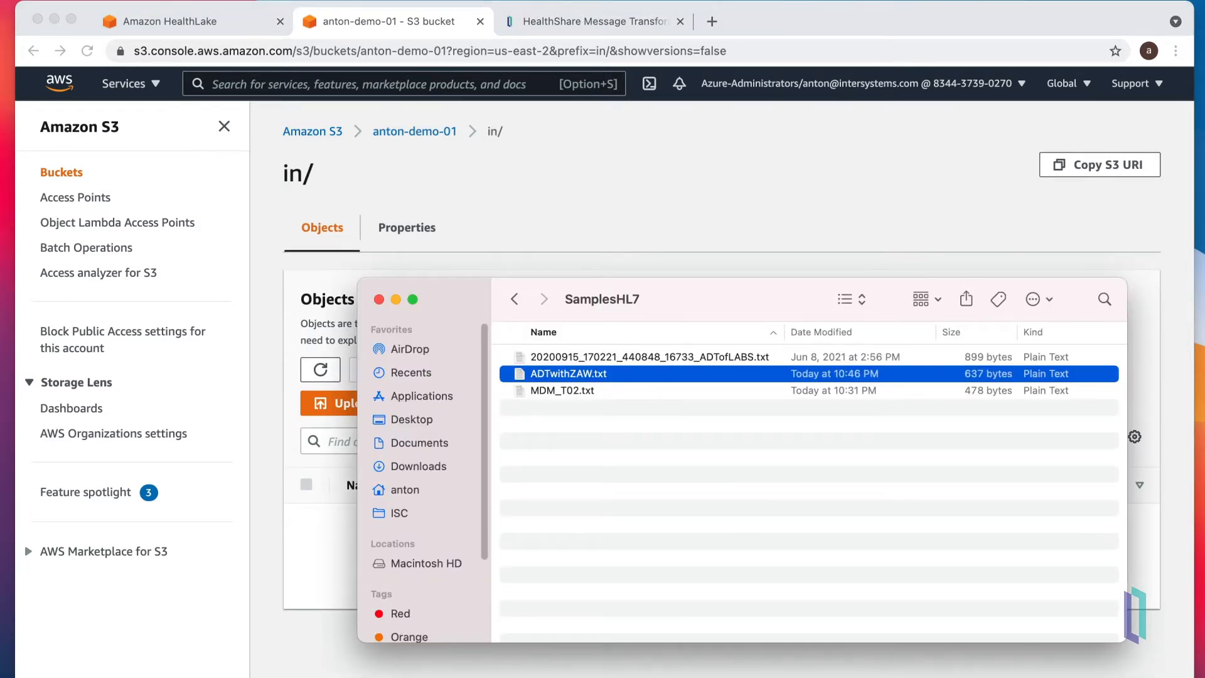
pyautogui.click(563, 390)
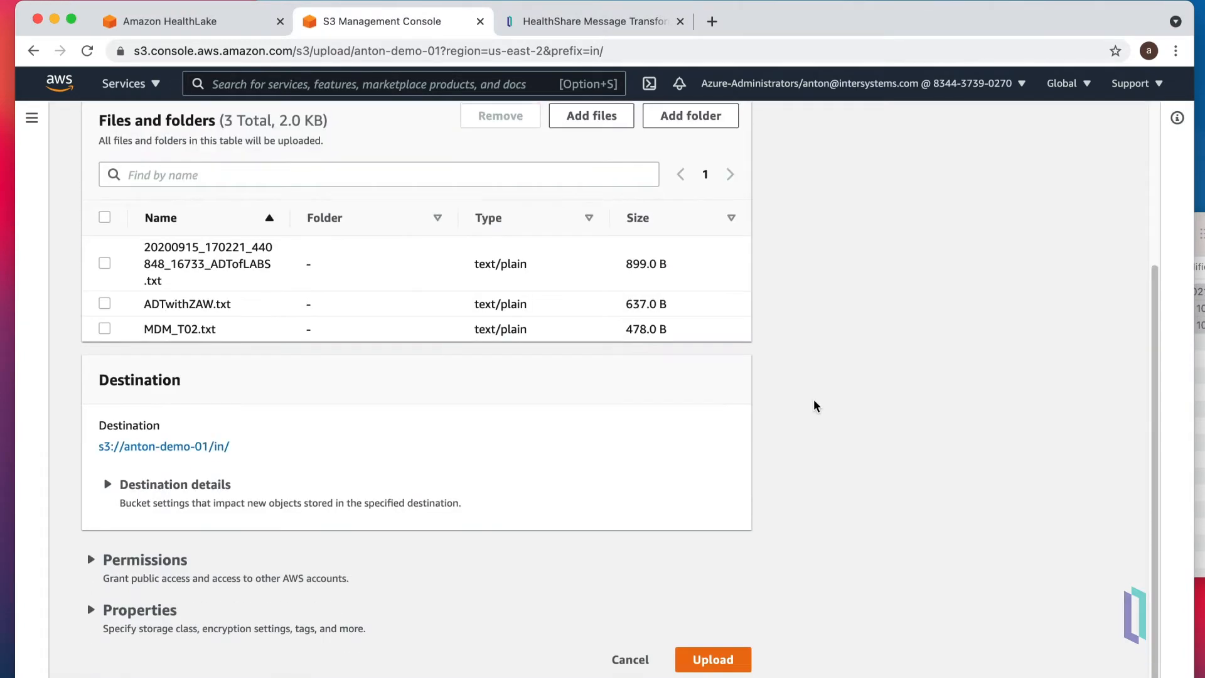
pyautogui.click(711, 659)
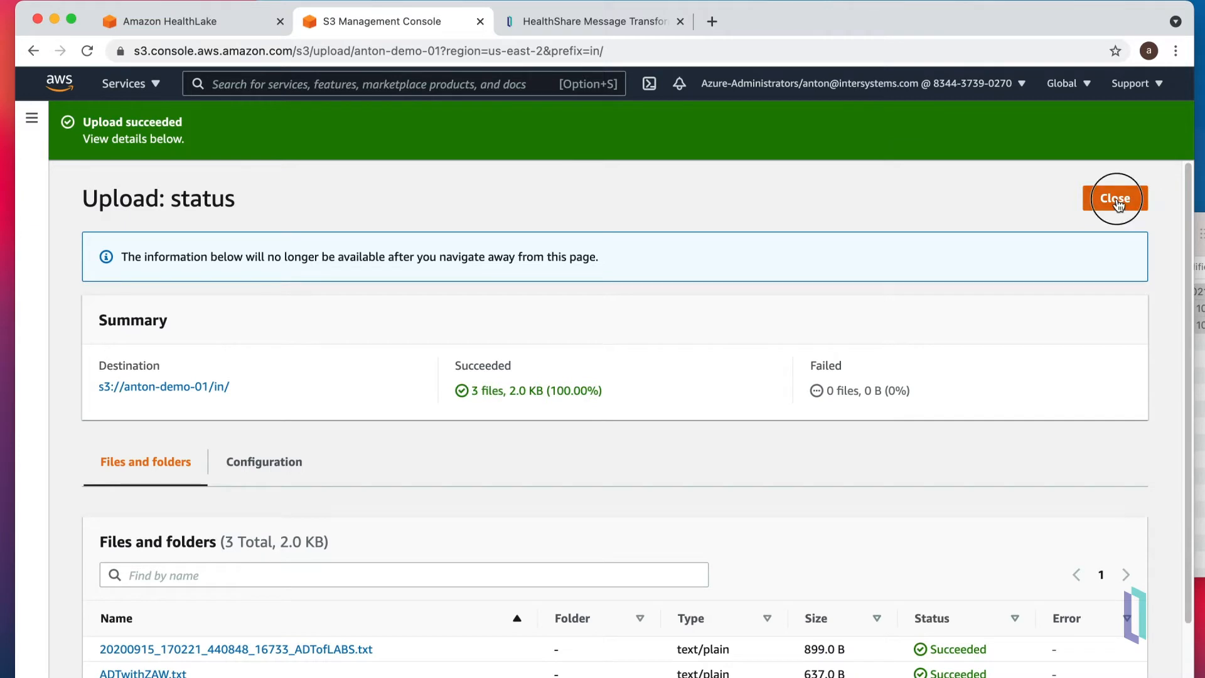
pyautogui.click(1114, 198)
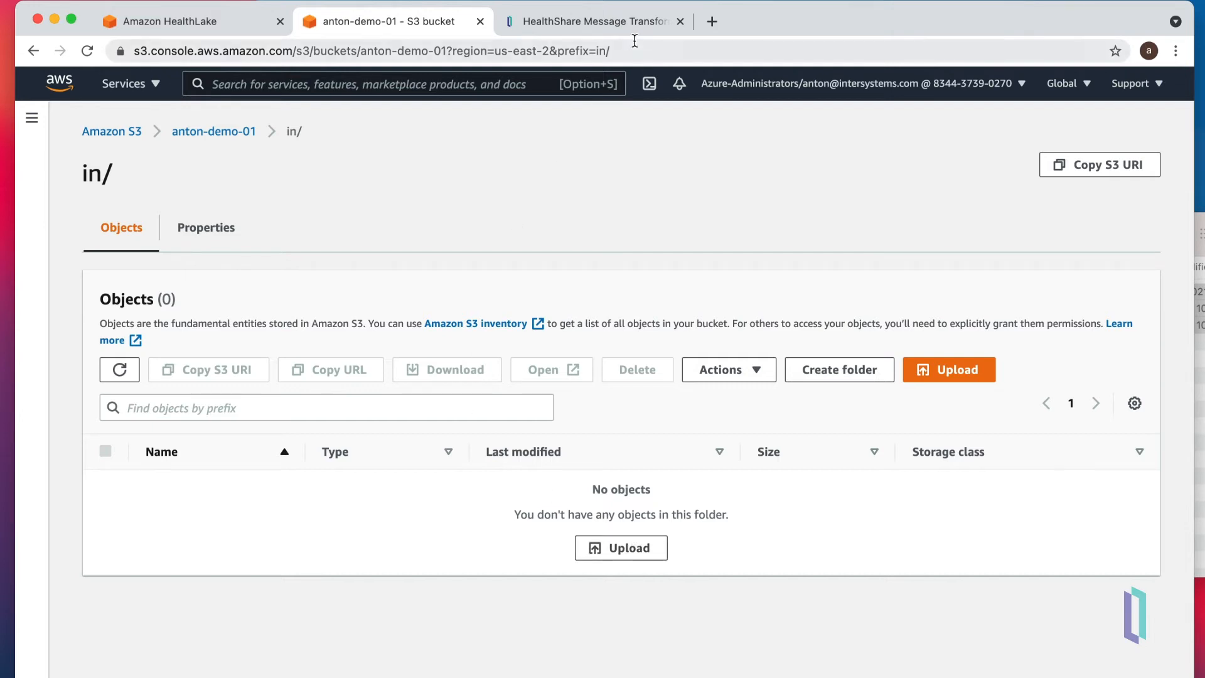
pyautogui.click(591, 21)
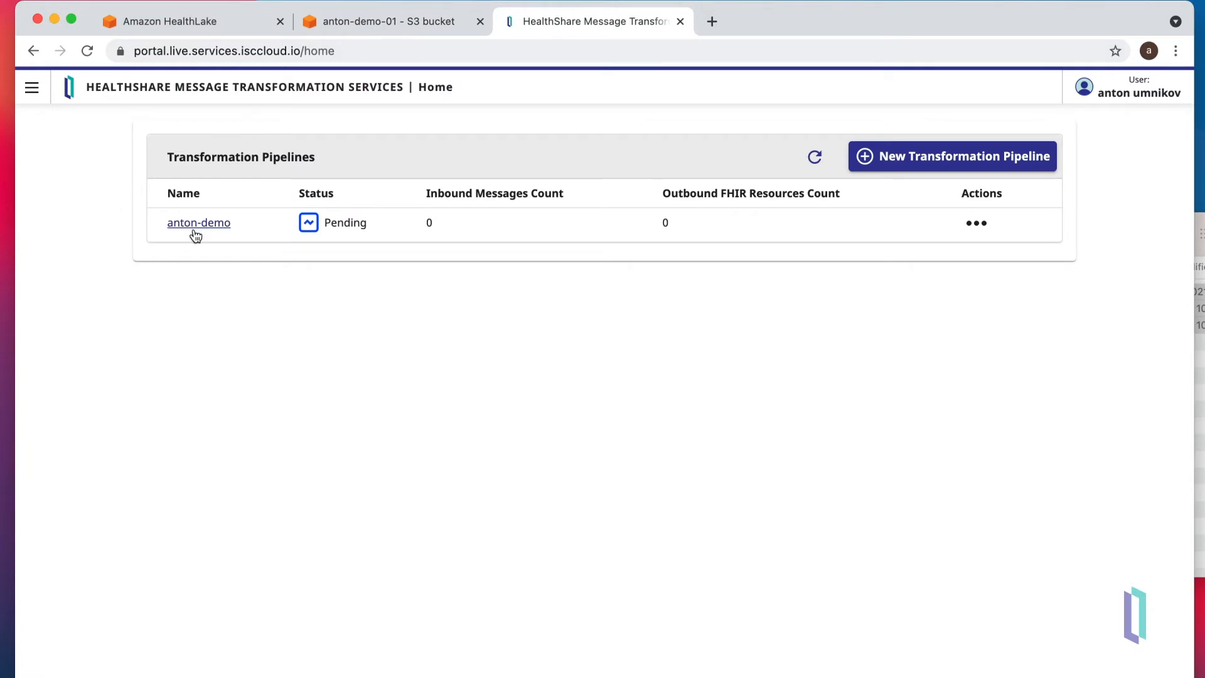
# - View anton-demo statistics: Live, 3 files processed, 27 FHIR resources created; then go to HealthLake
pyautogui.click(198, 222)
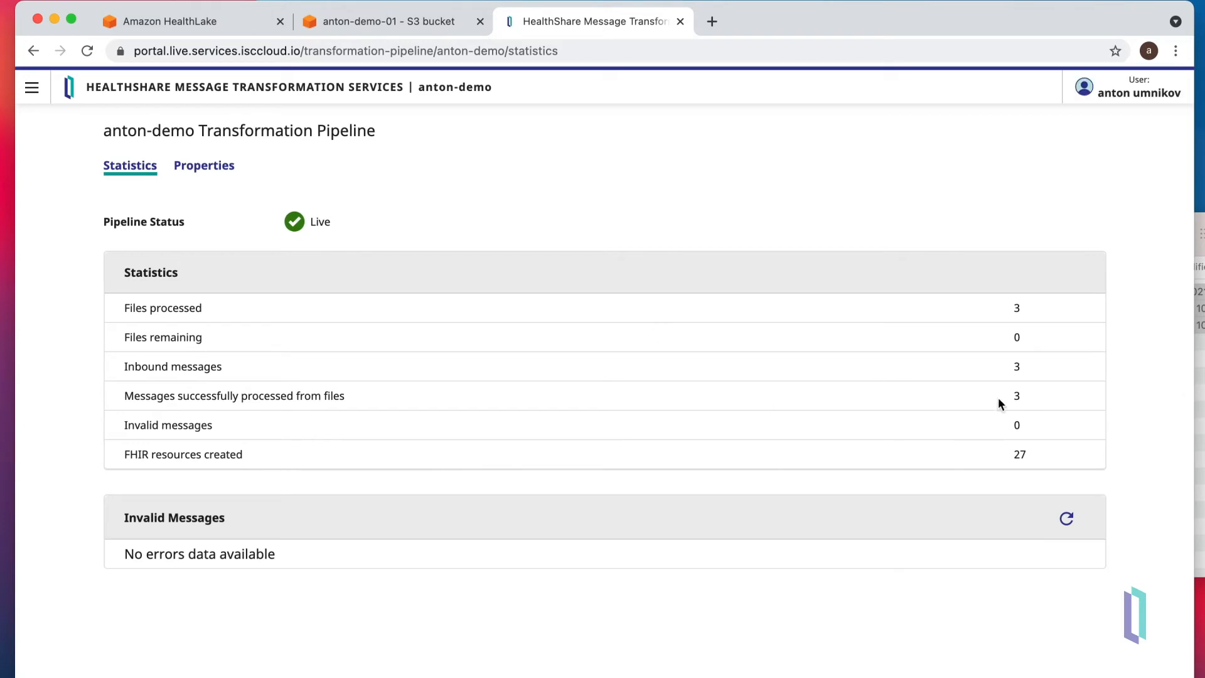
pyautogui.moveTo(1020, 317)
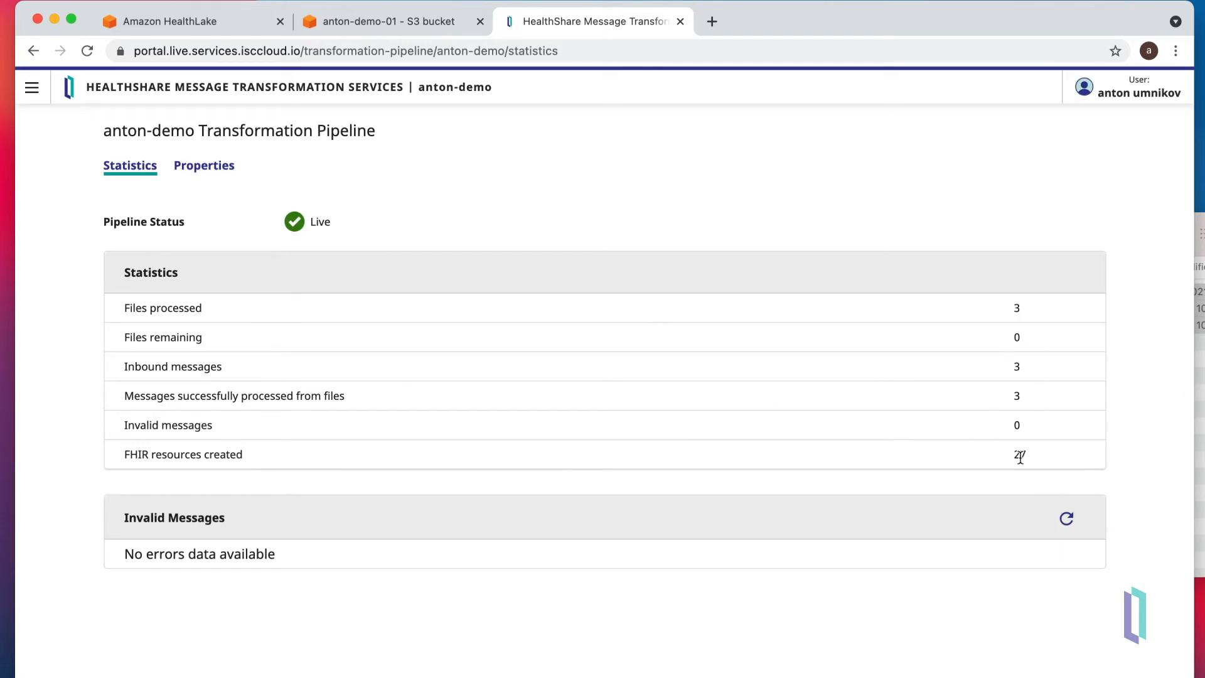
pyautogui.moveTo(1038, 461)
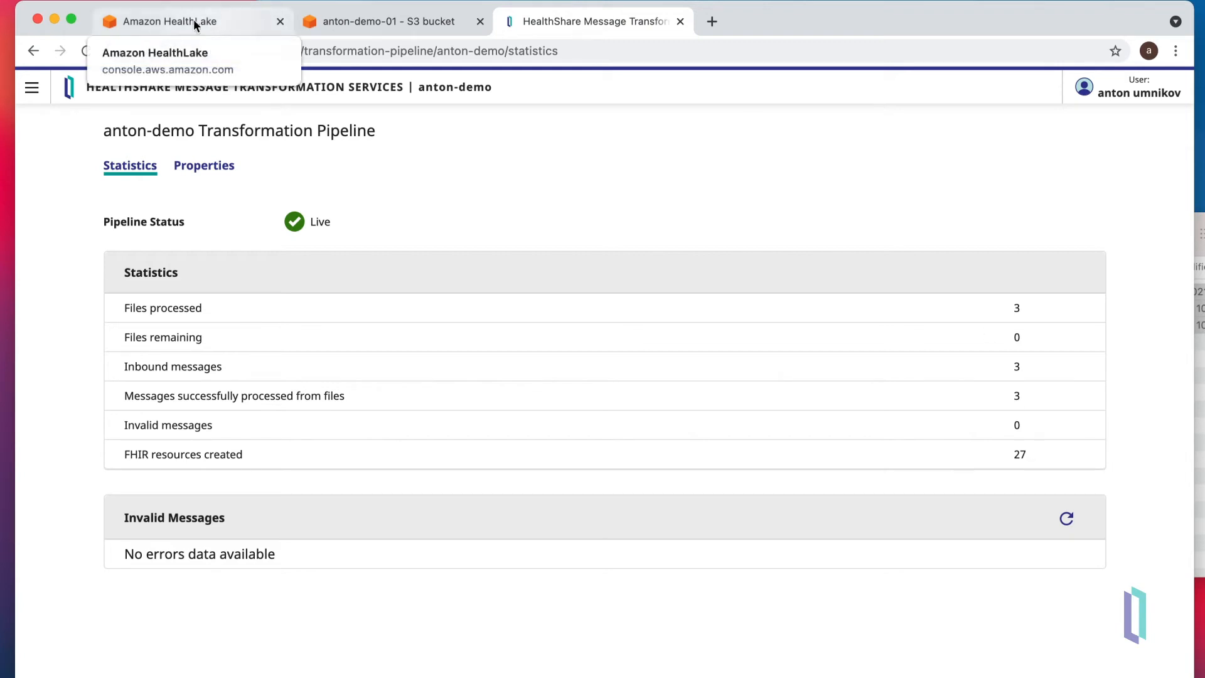
pyautogui.click(177, 21)
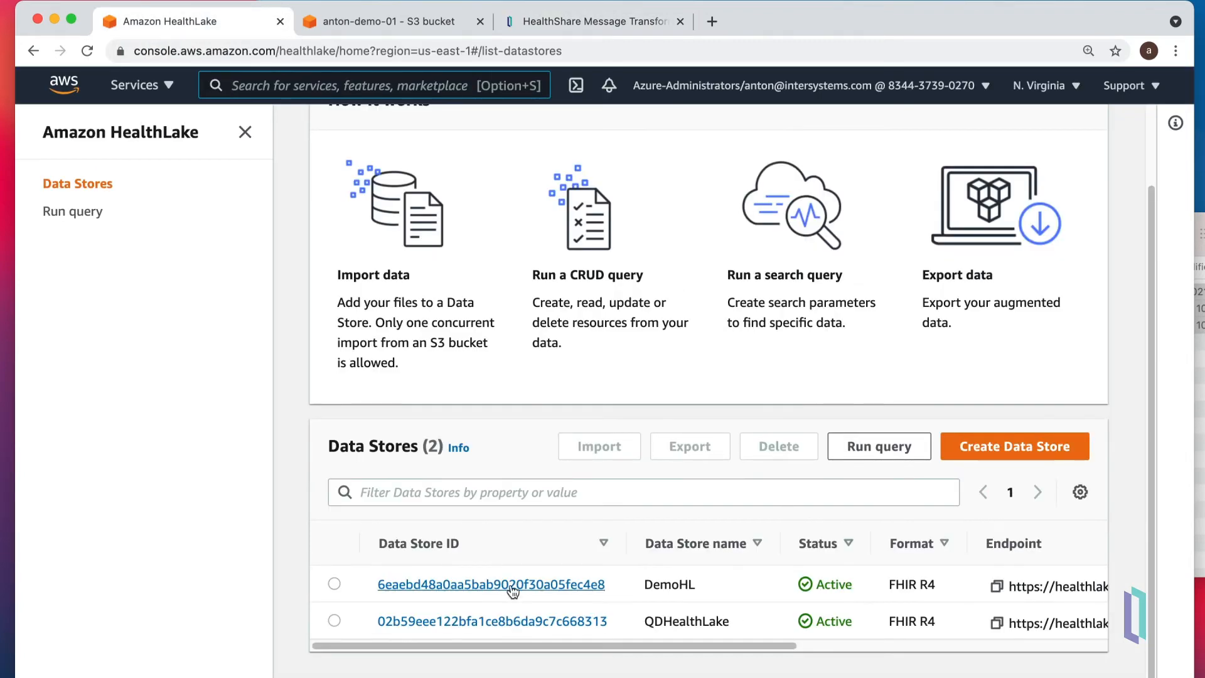
# - Start a Search with GET query against the DemoHL data store
pyautogui.click(491, 583)
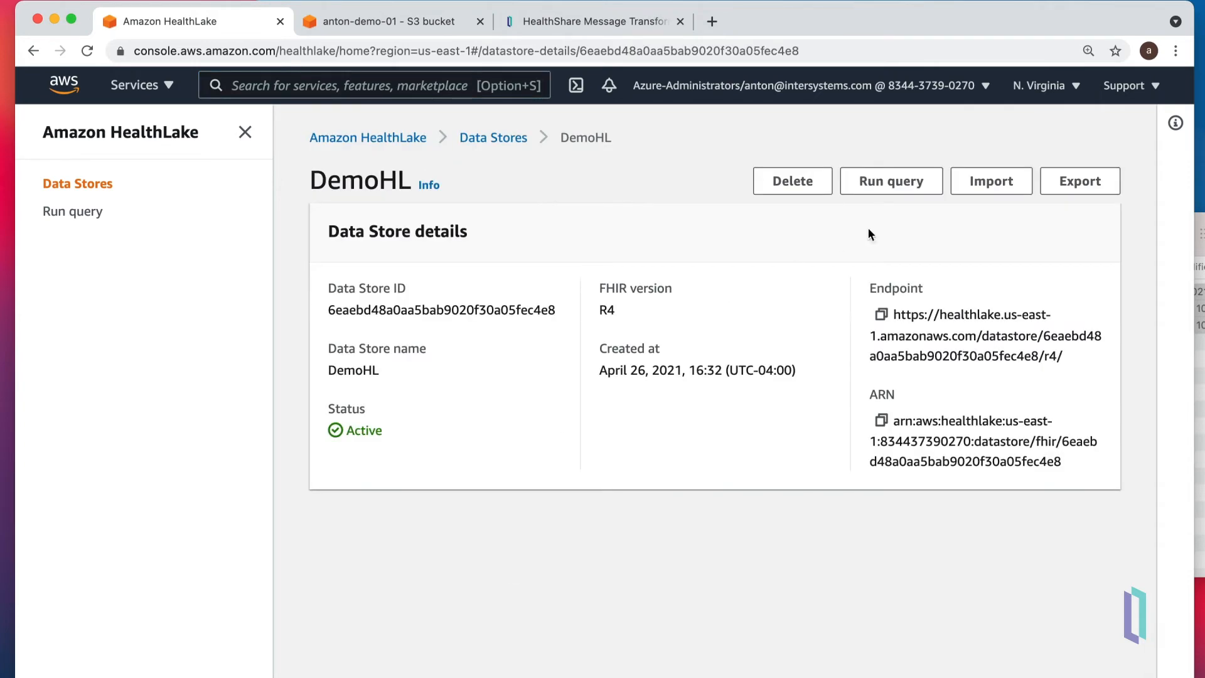
pyautogui.click(891, 181)
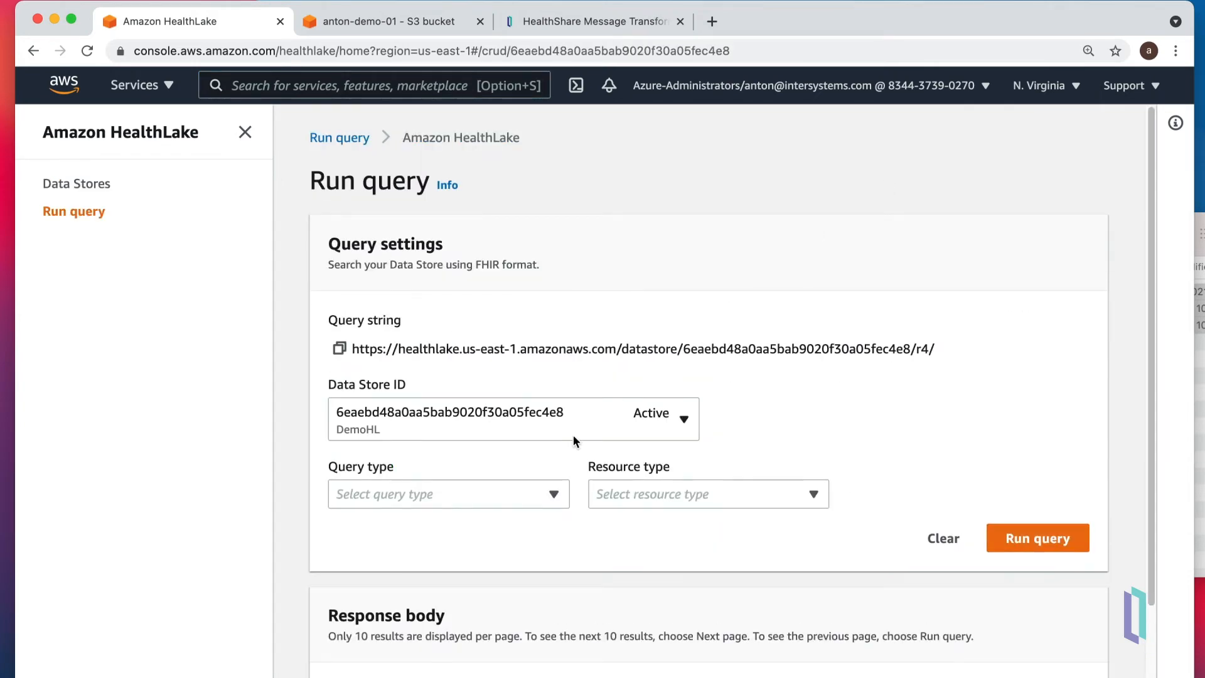
pyautogui.click(448, 493)
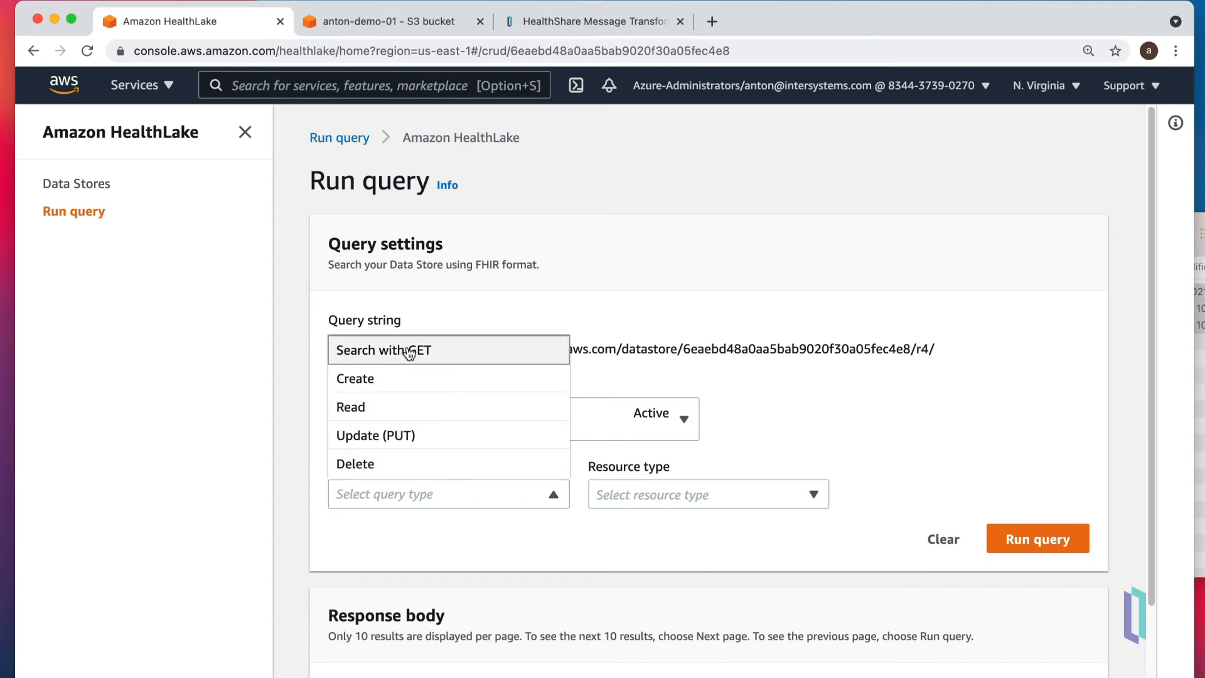
pyautogui.click(704, 495)
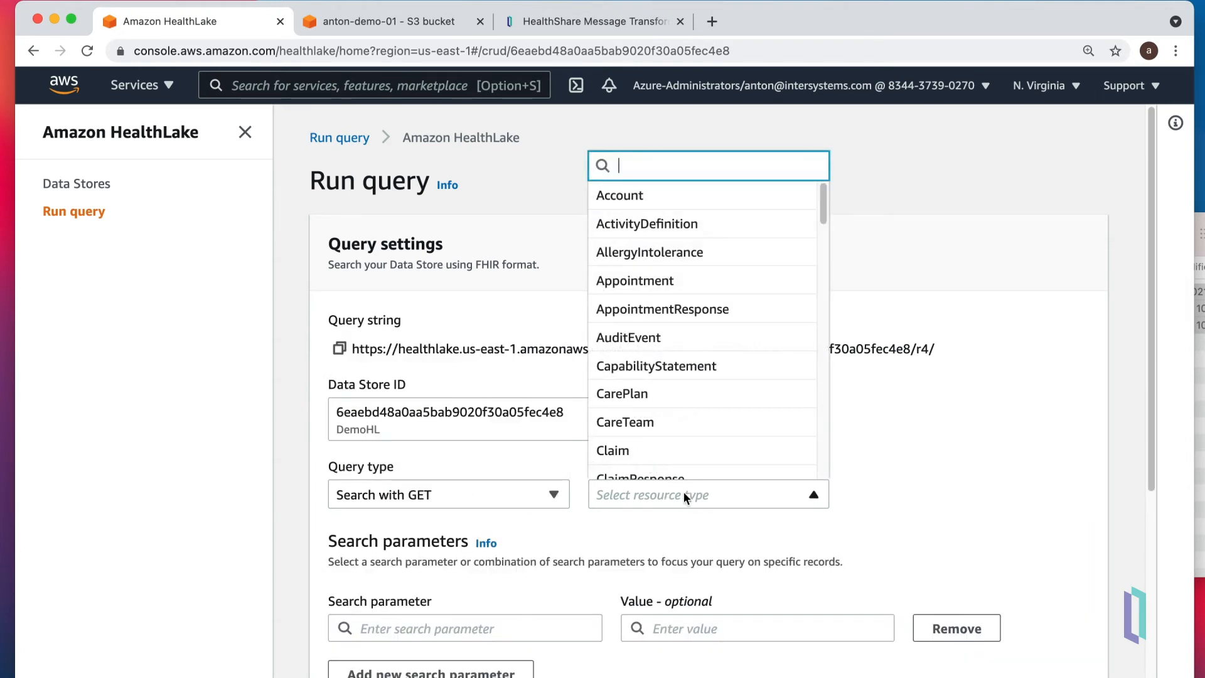
# - Set the resource type to Patient and the search parameter to identifier
pyautogui.write('Pat')
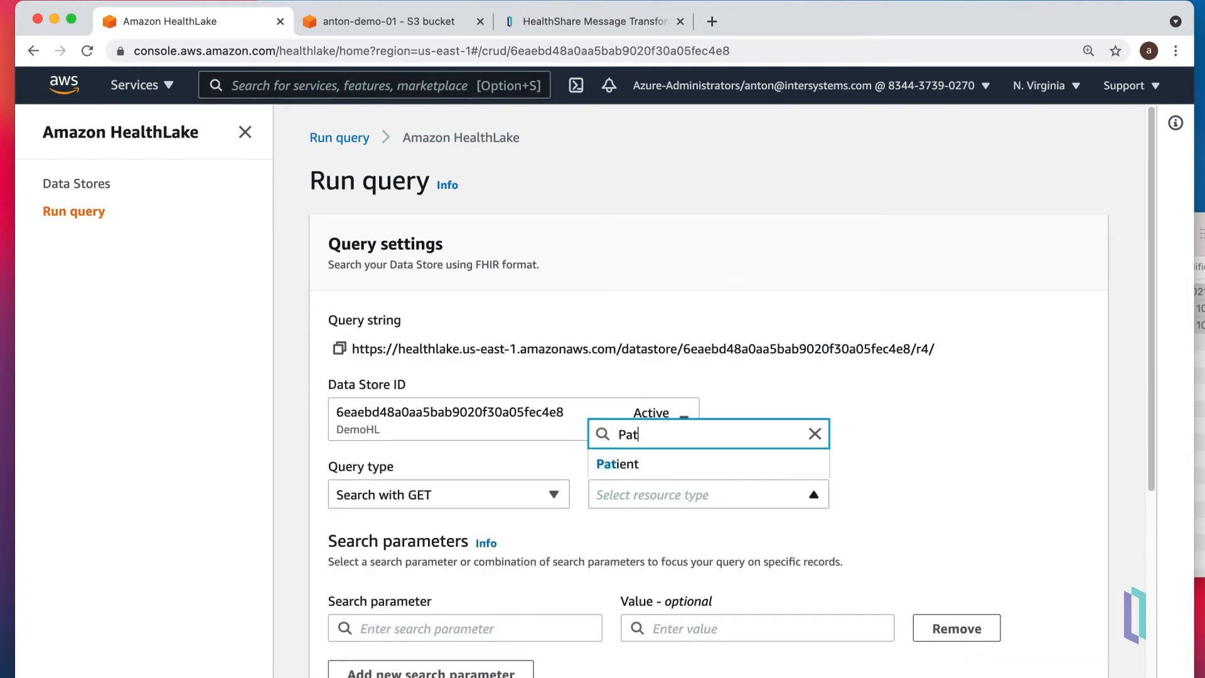
pyautogui.click(618, 463)
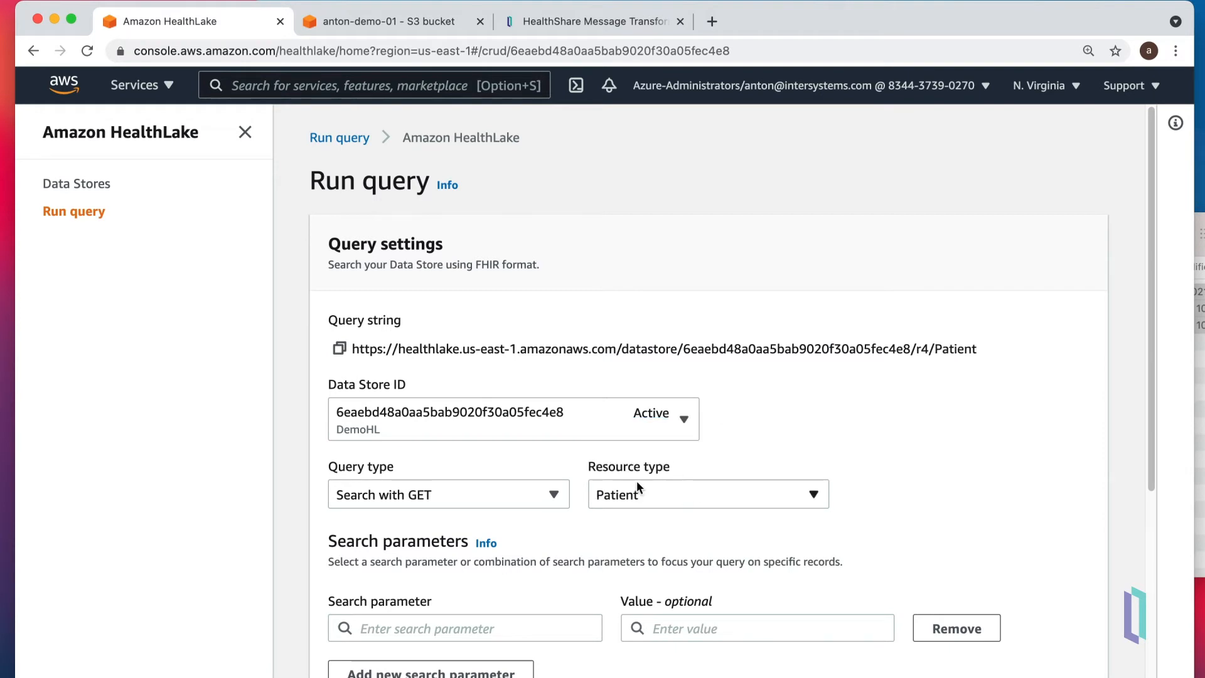
pyautogui.click(464, 628)
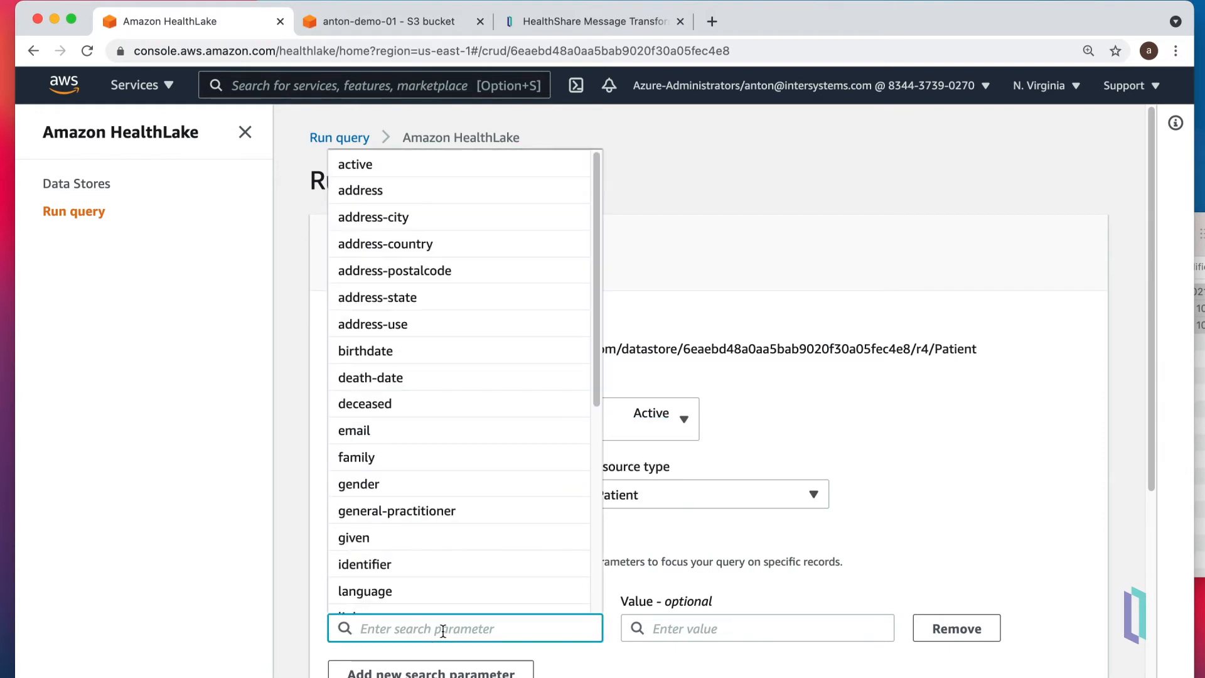
pyautogui.write('Id')
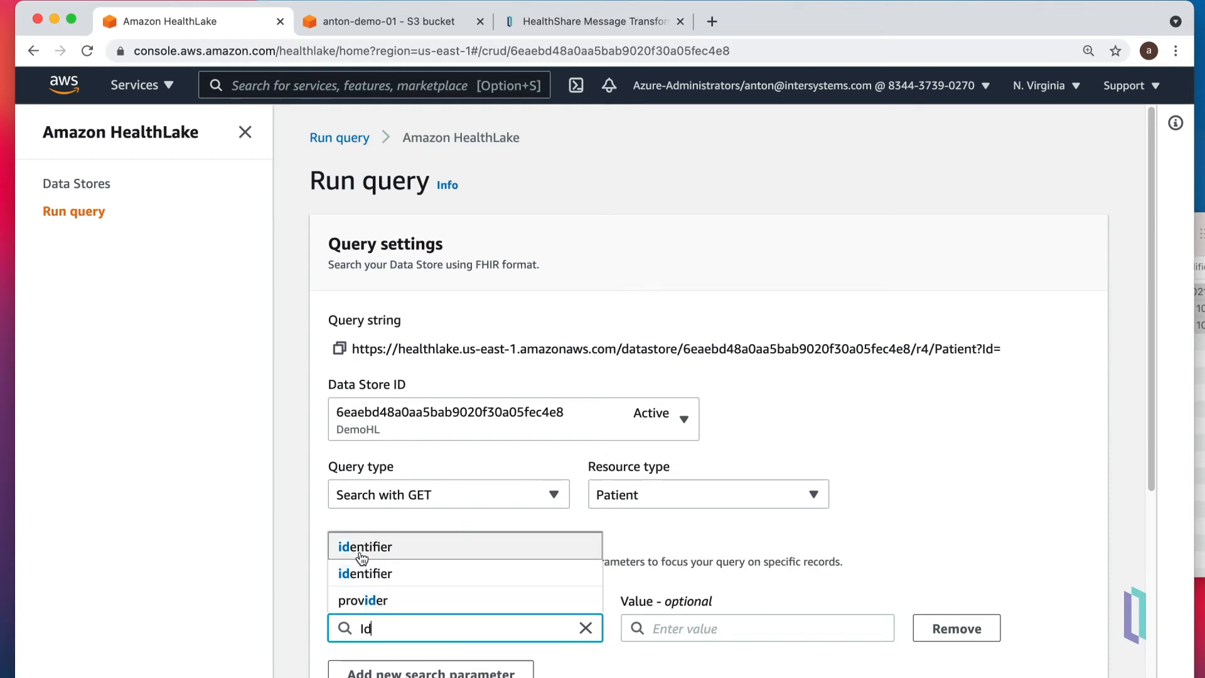
pyautogui.click(365, 546)
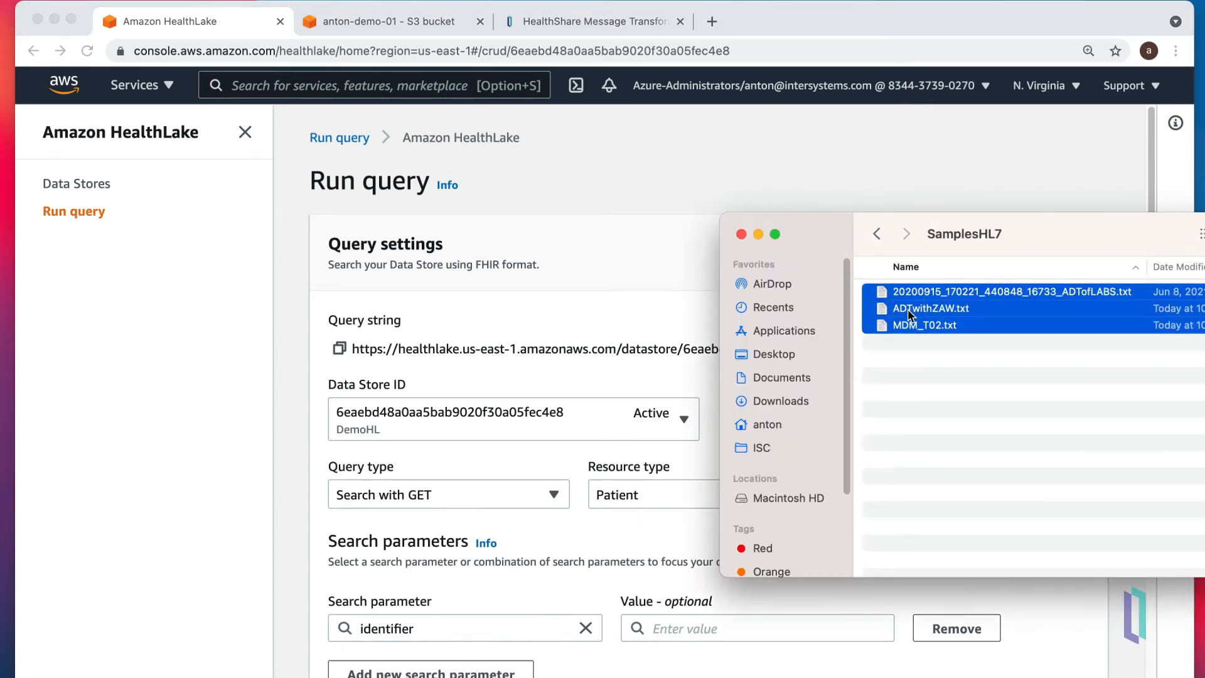
pyautogui.doubleClick(930, 308)
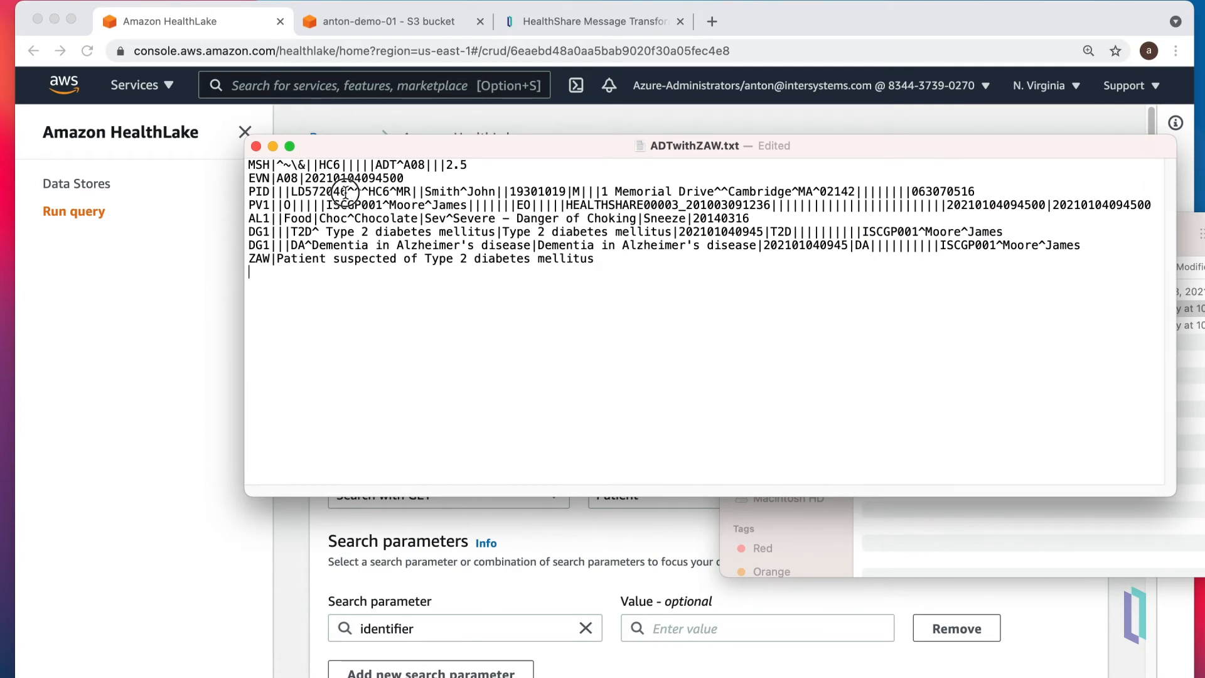
pyautogui.doubleClick(316, 191)
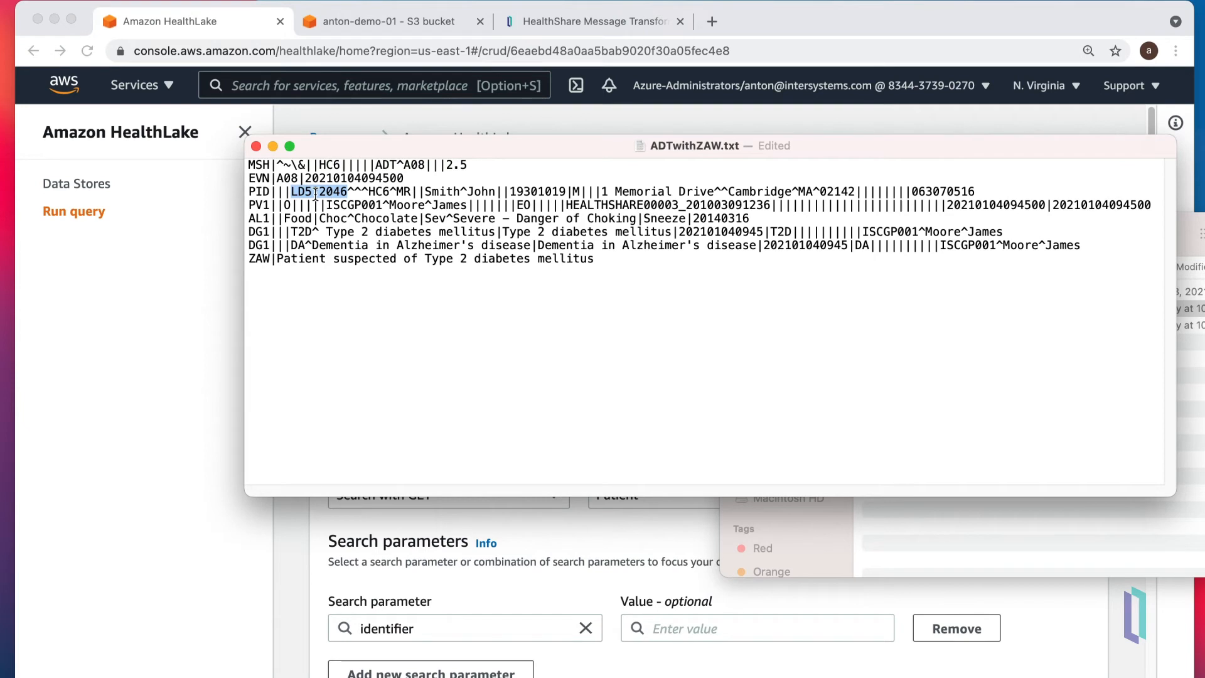
pyautogui.rightClick(312, 191)
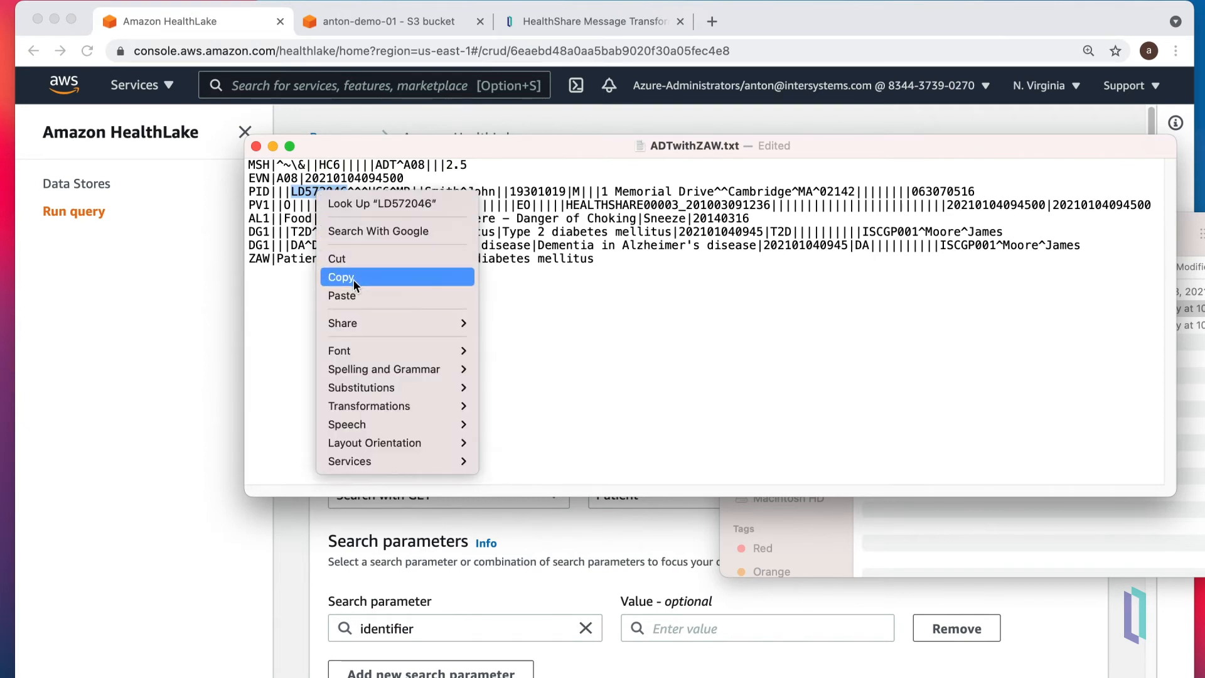
pyautogui.click(341, 278)
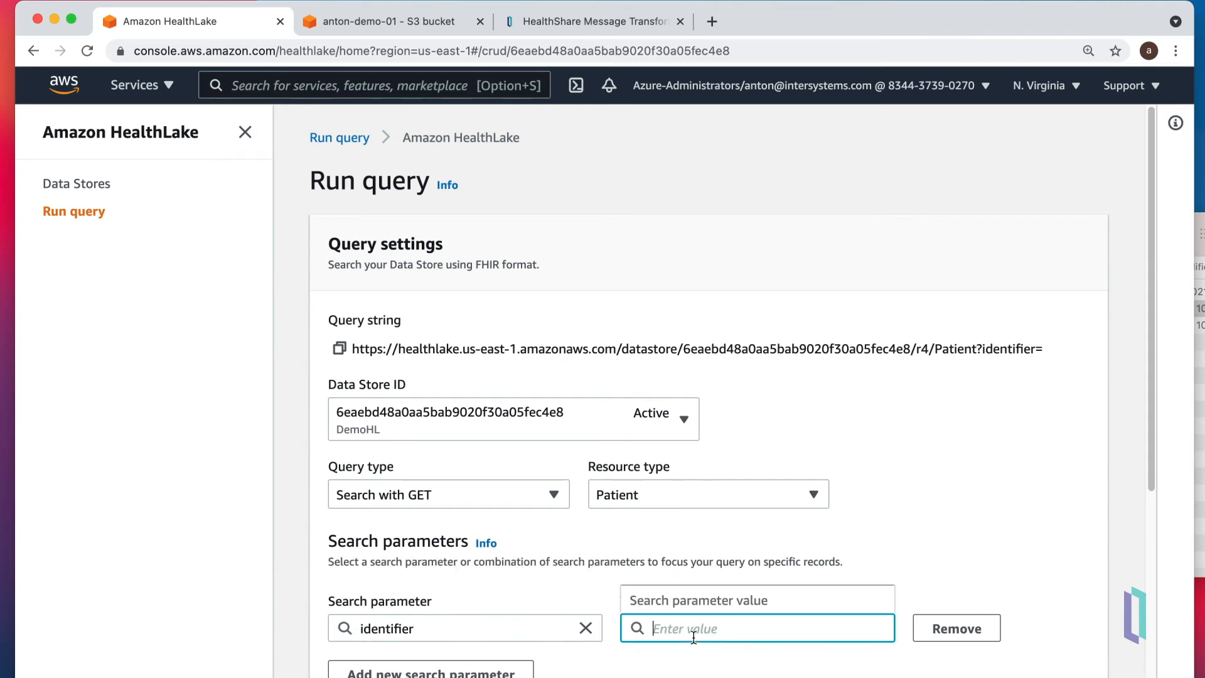
pyautogui.write('LD572046')
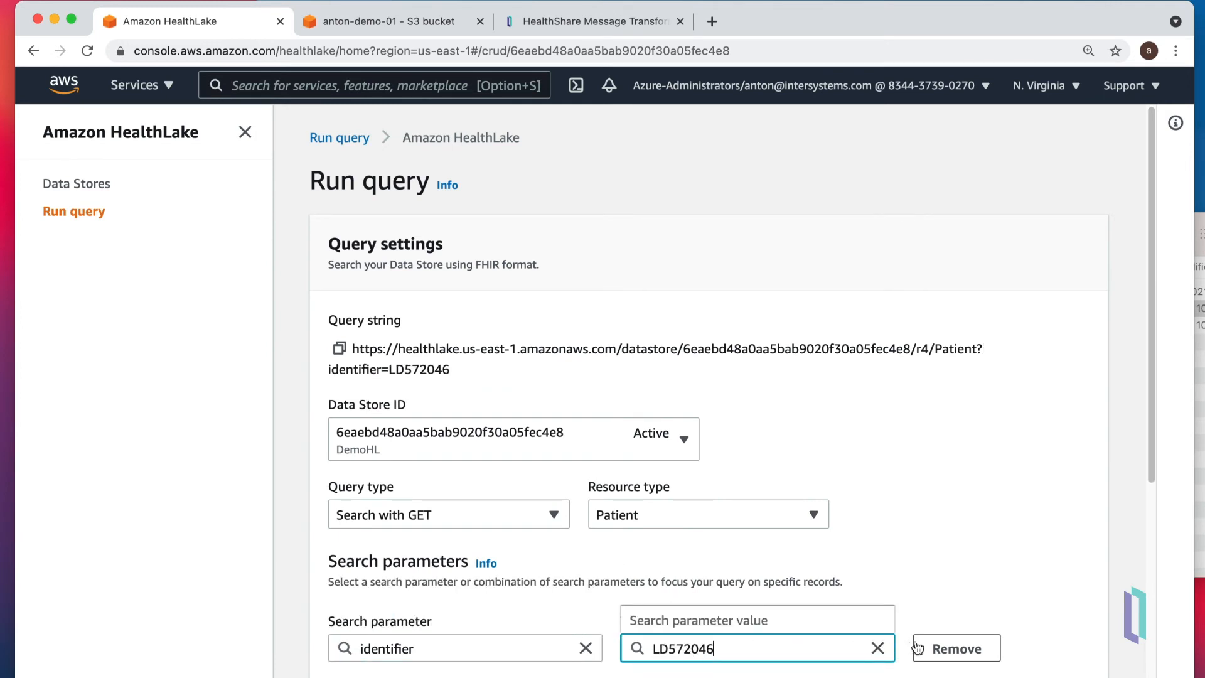
pyautogui.scroll(-3)
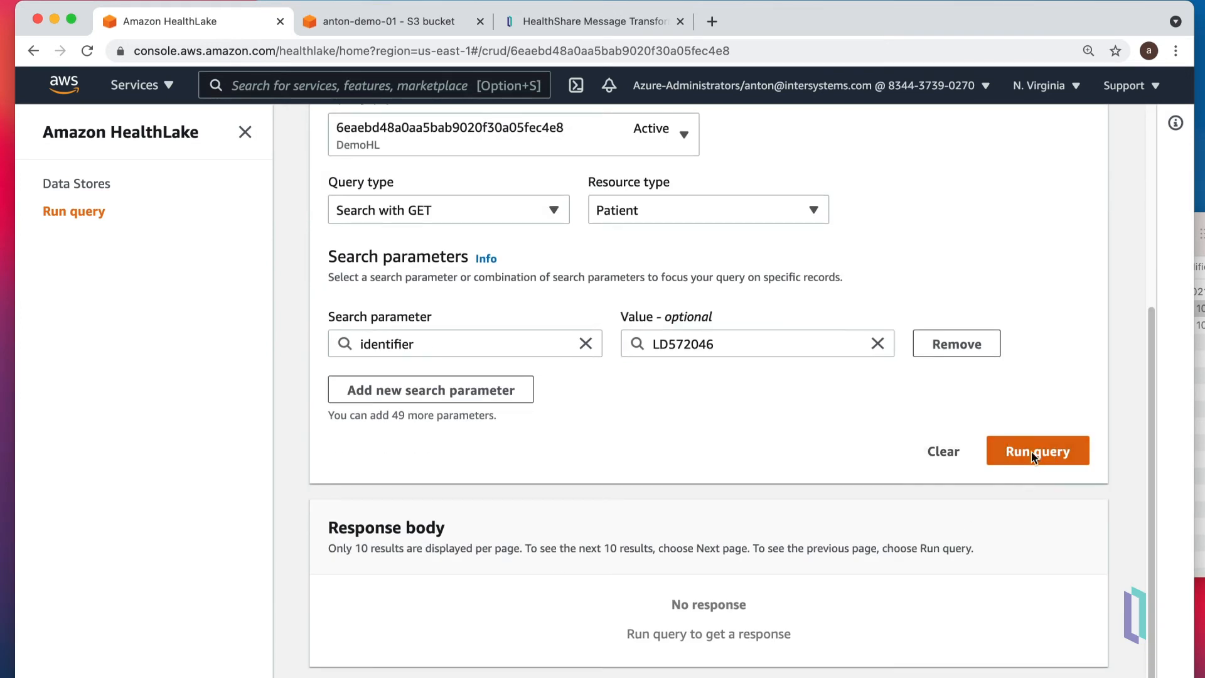
pyautogui.click(1037, 451)
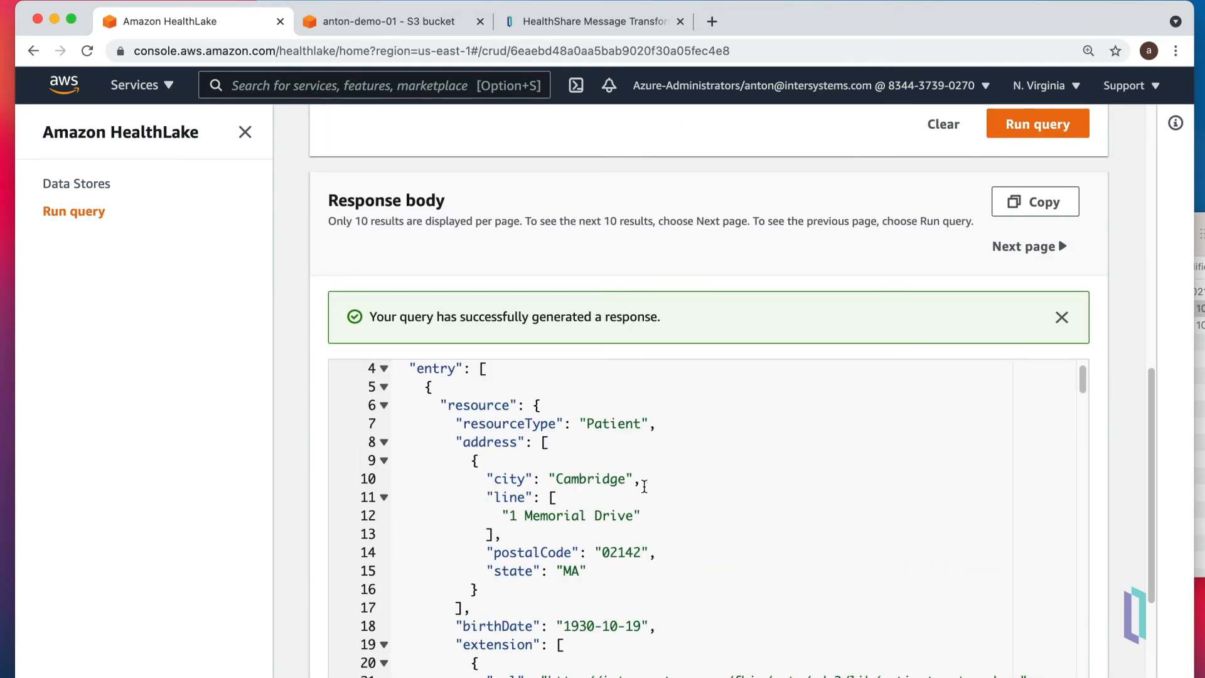
# - Confirm the response body returns a patient named John Smith
pyautogui.scroll(-3)
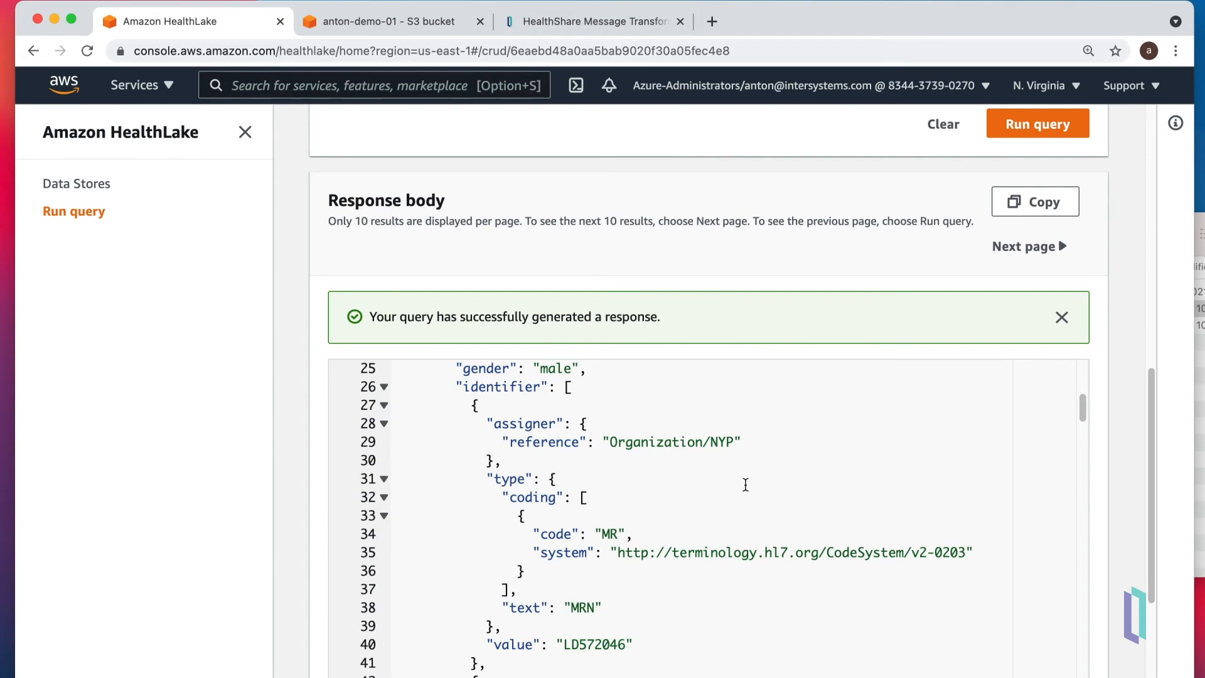
pyautogui.scroll(-3)
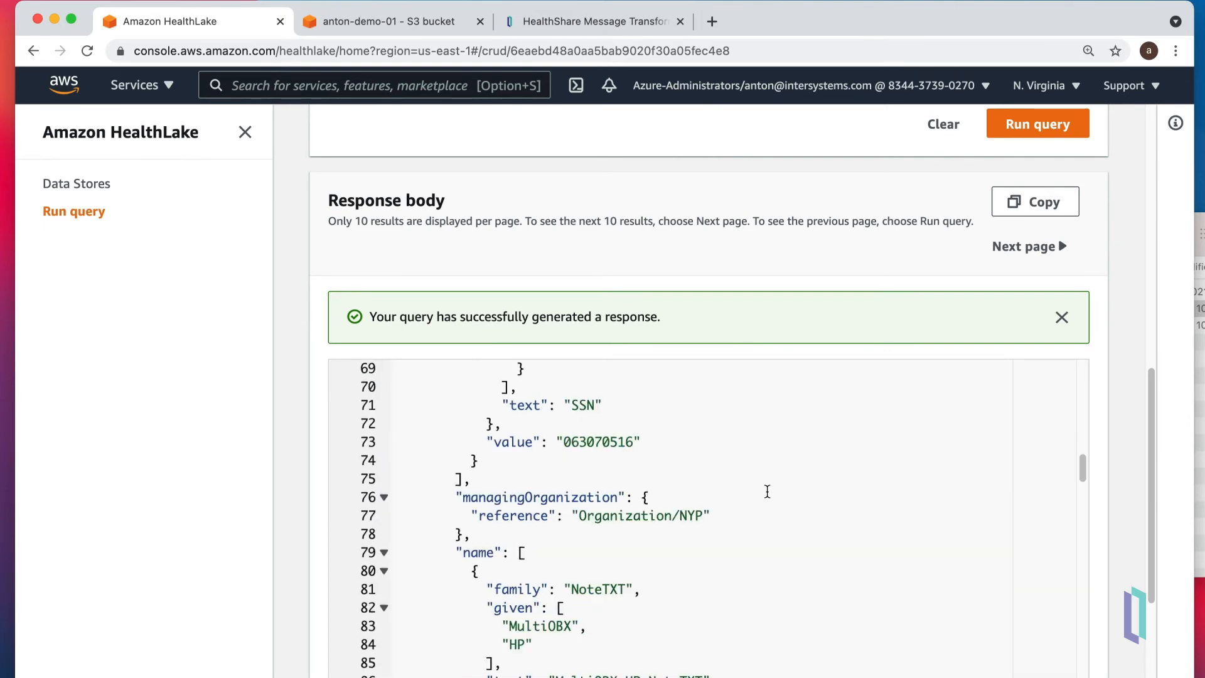
pyautogui.scroll(-3)
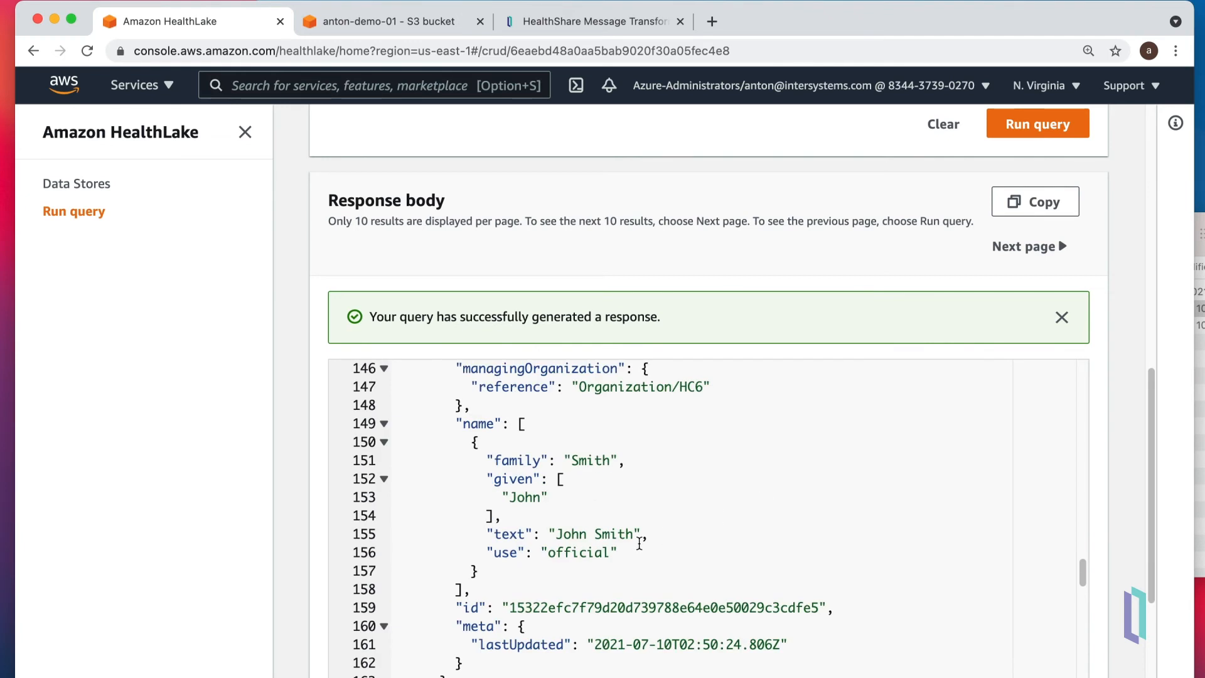
pyautogui.doubleClick(594, 535)
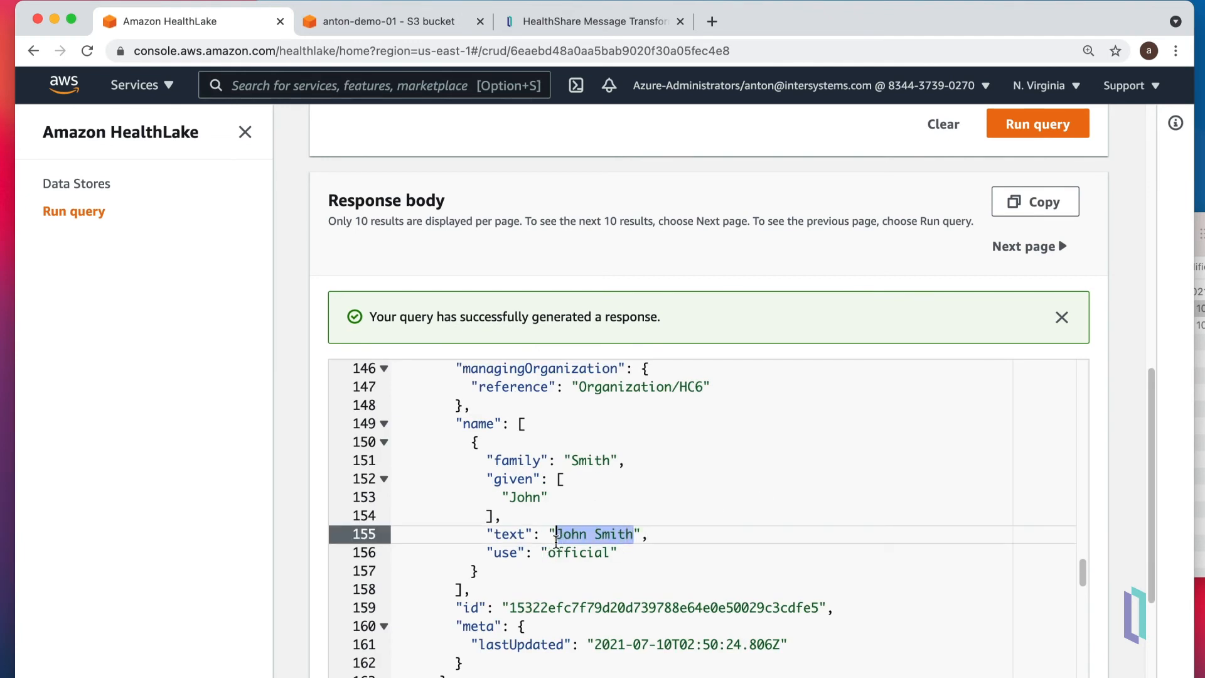
pyautogui.moveTo(561, 600)
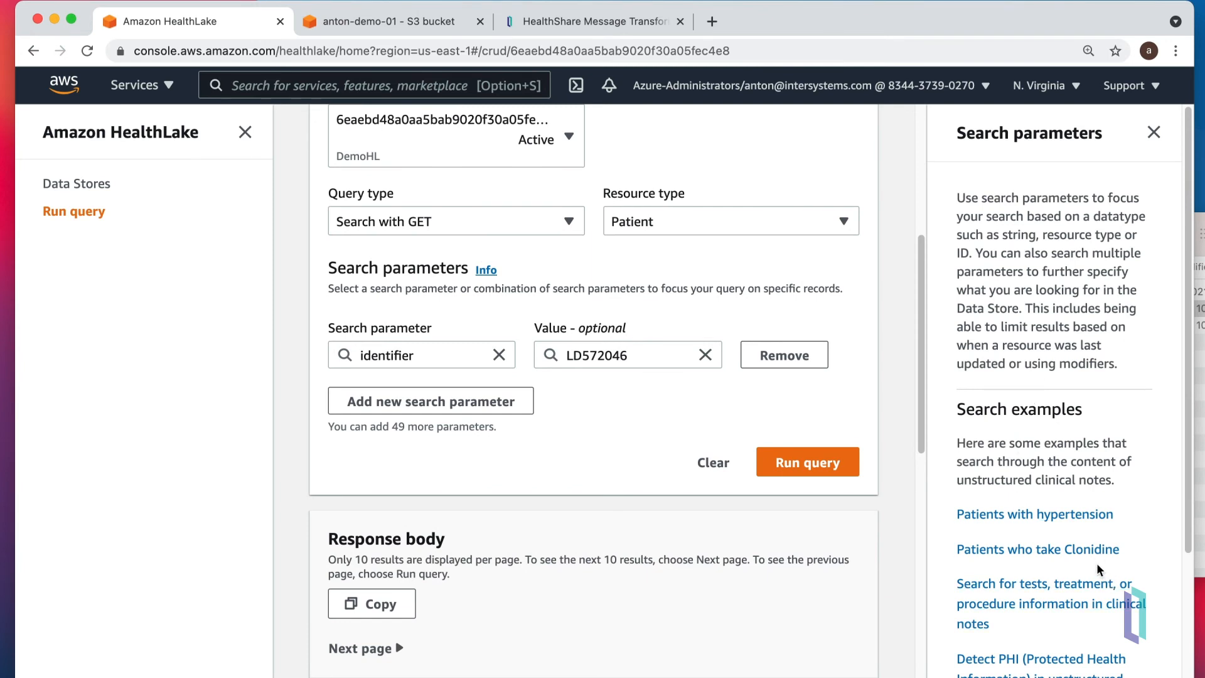
# - Load the hypertension clinical-note example, change the value to diabetes, and run the DocumentReference search
pyautogui.click(1035, 513)
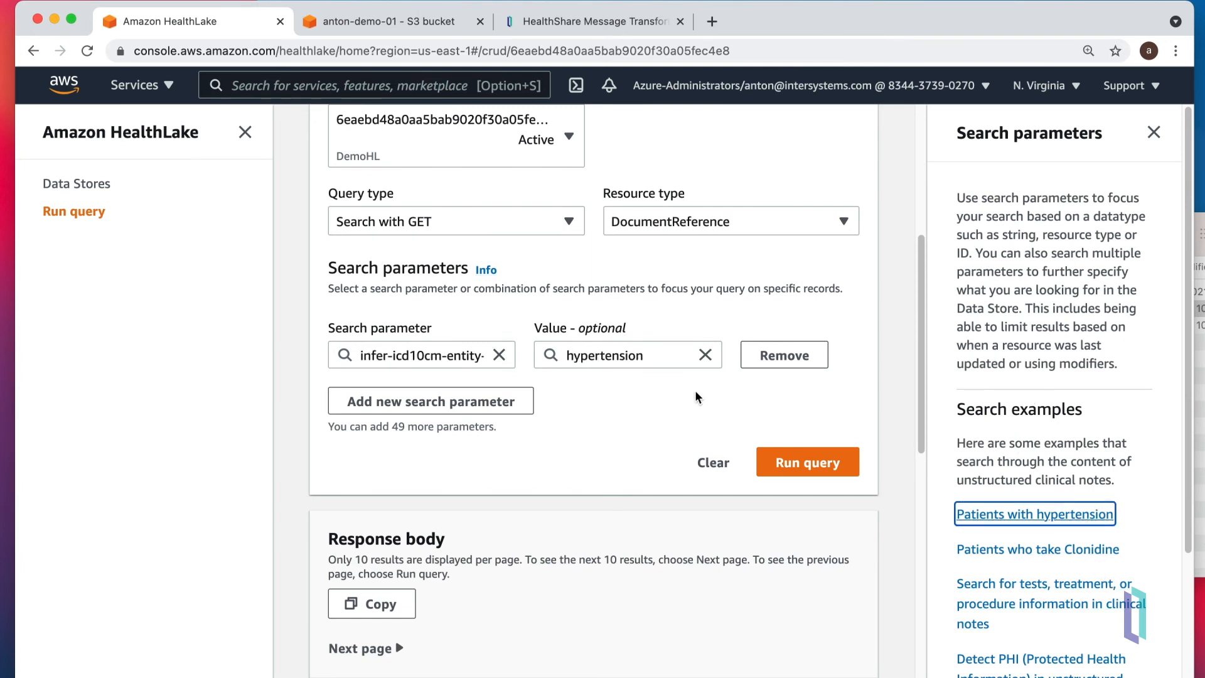
pyautogui.click(619, 354)
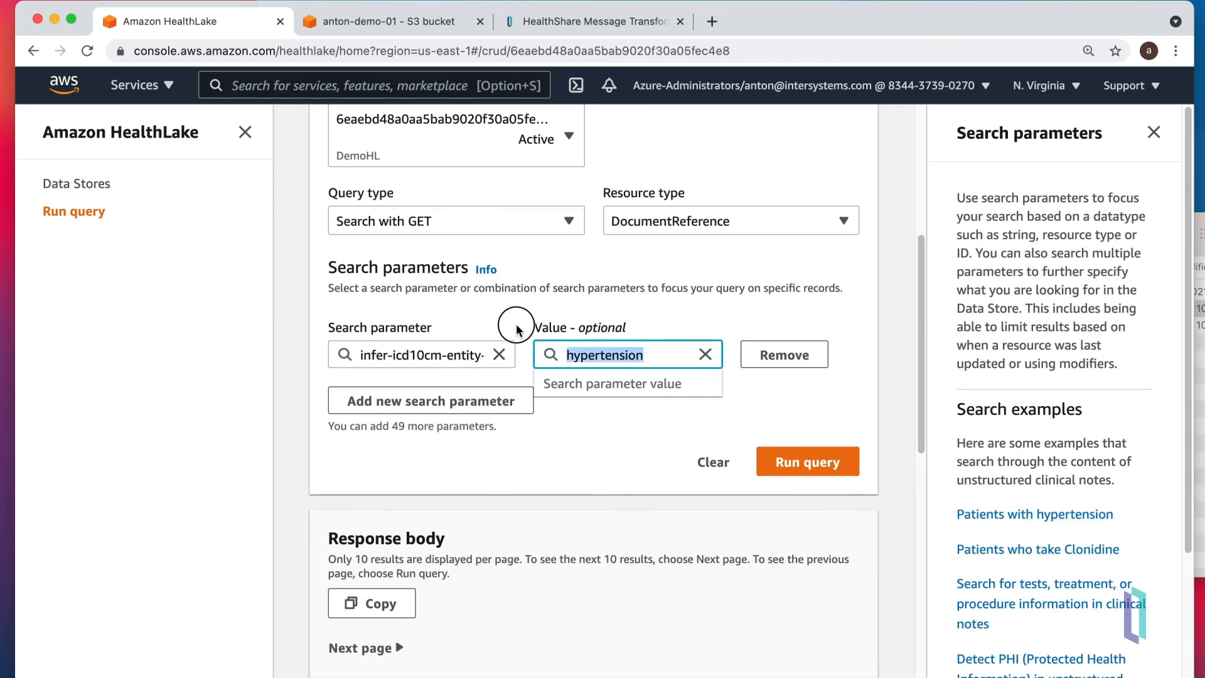
pyautogui.moveTo(1010, 438)
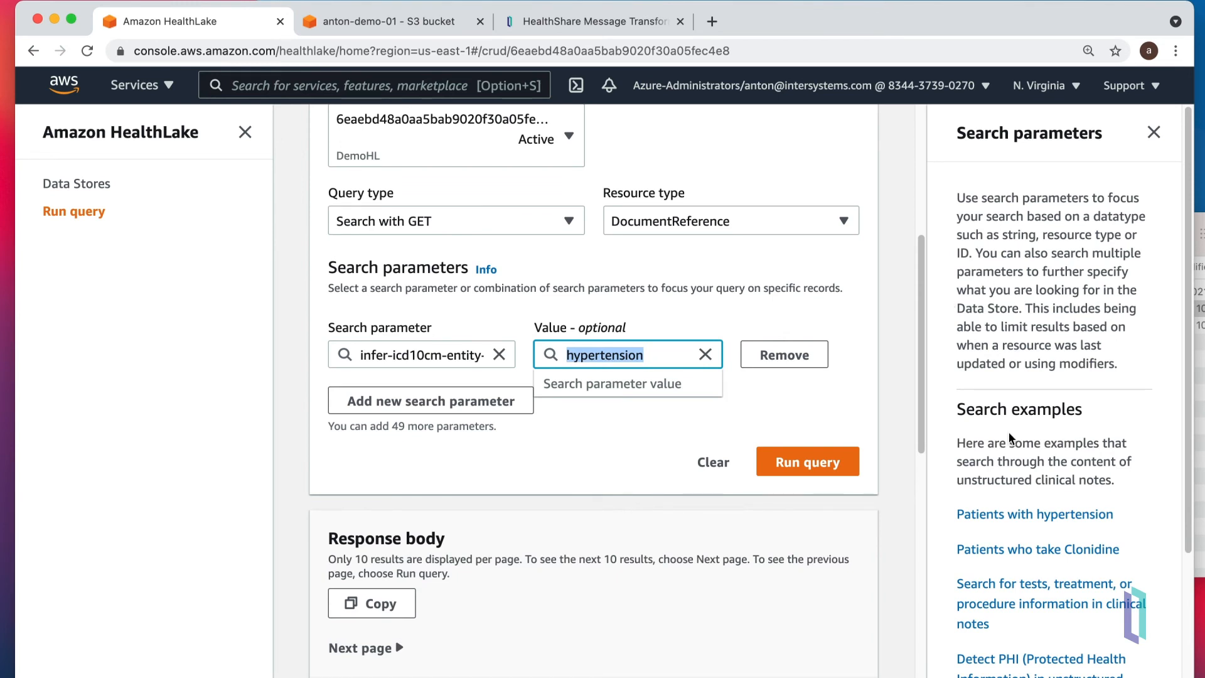
pyautogui.write('diab')
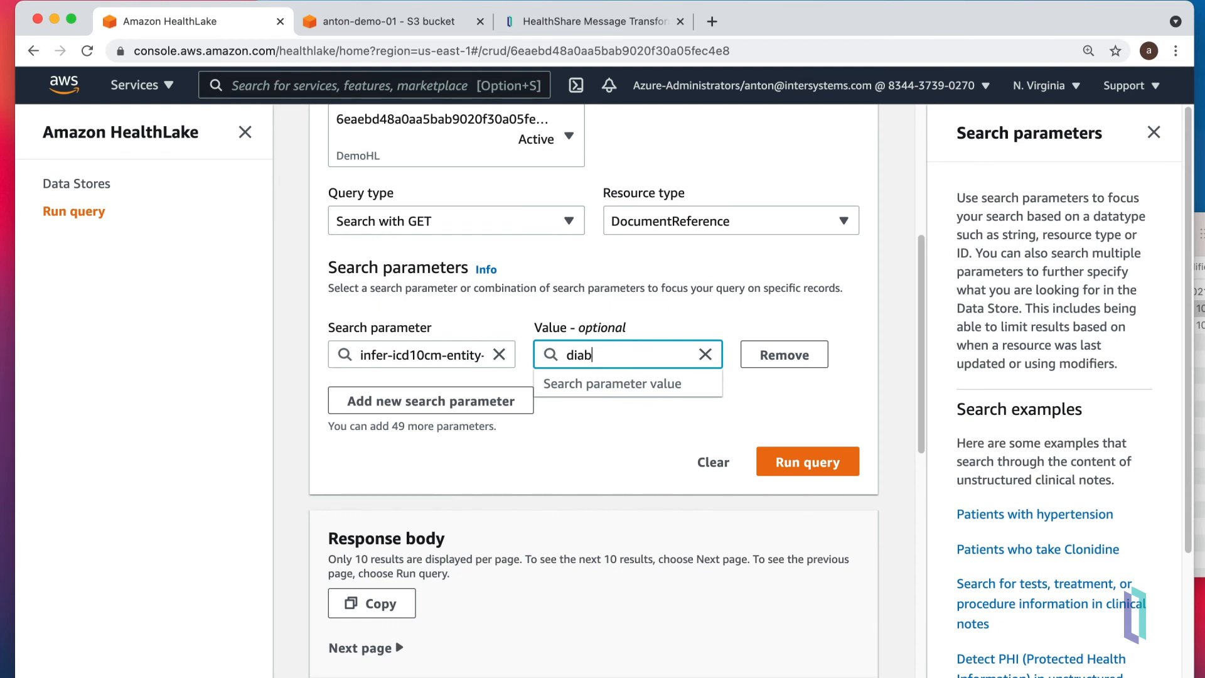
pyautogui.write('etes')
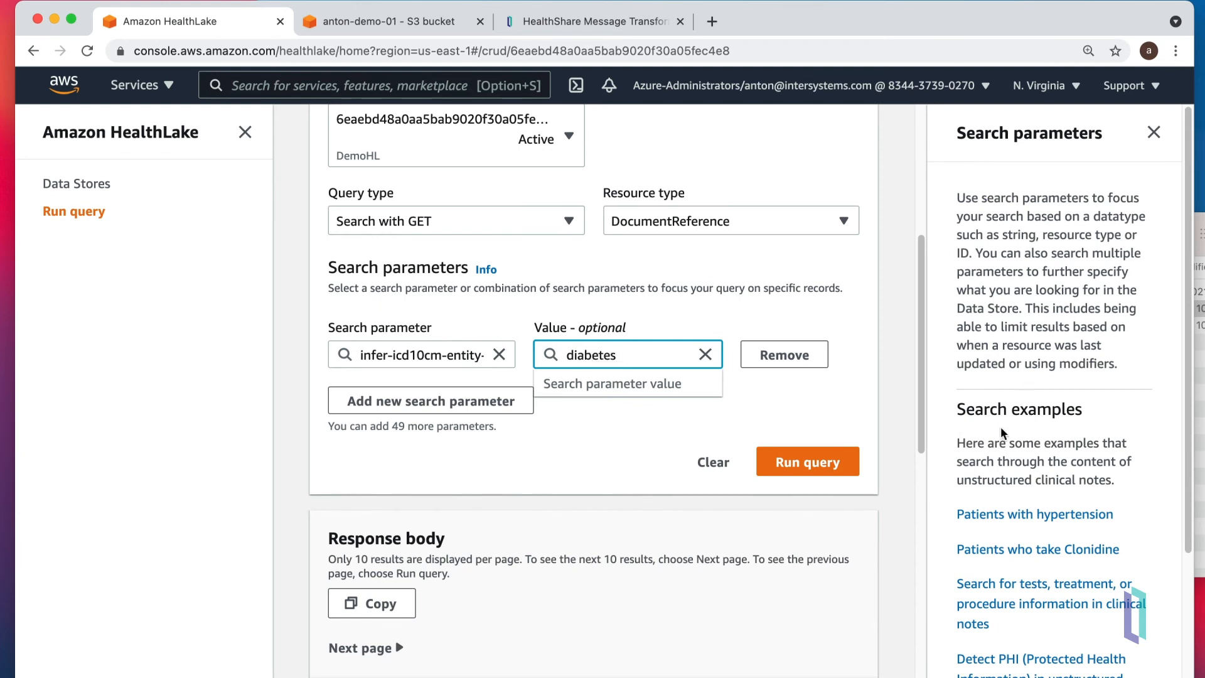
pyautogui.moveTo(807, 462)
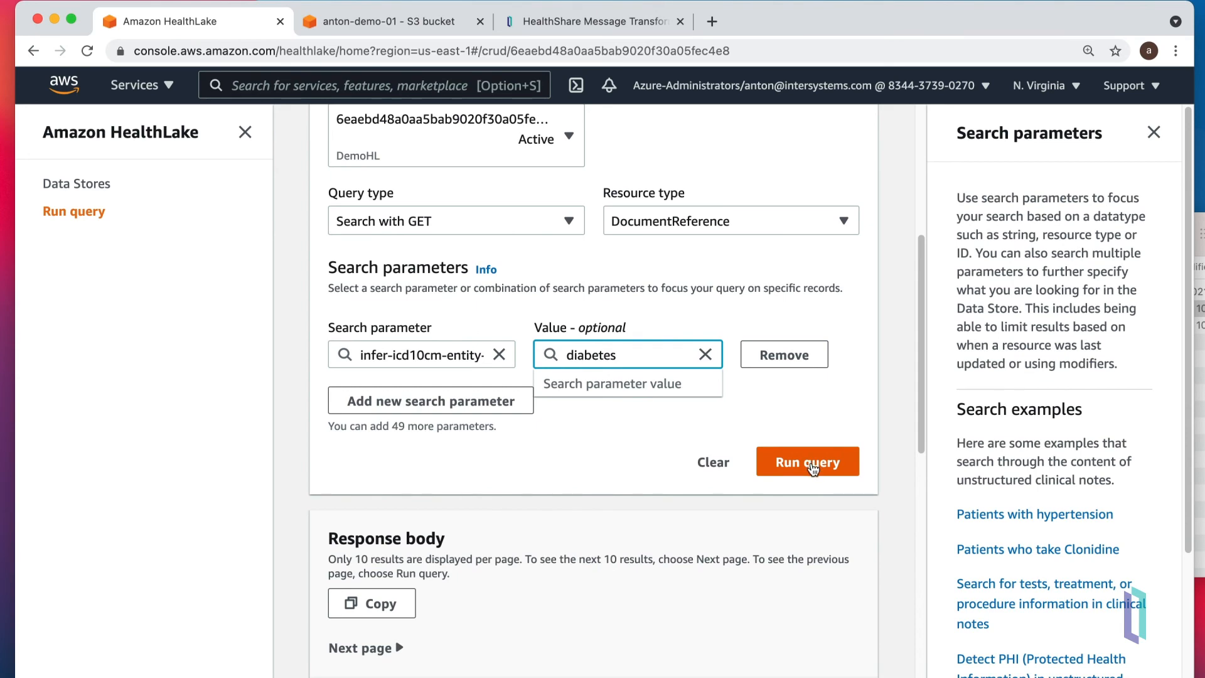
pyautogui.click(807, 461)
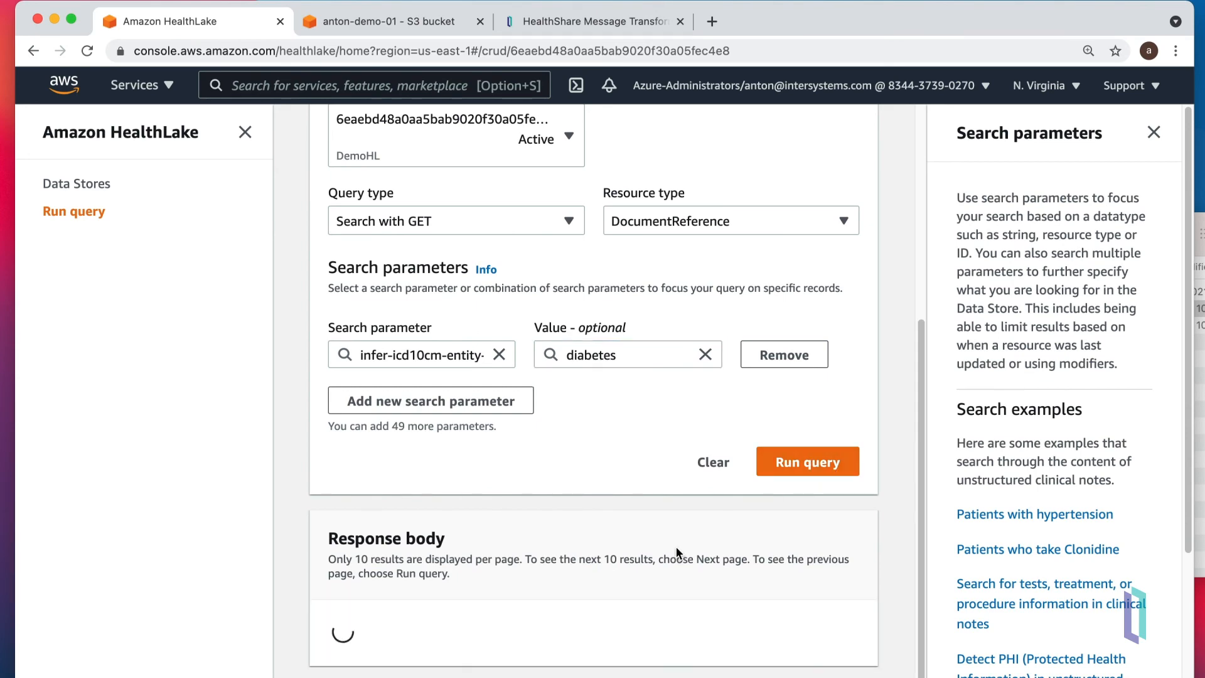
pyautogui.click(806, 461)
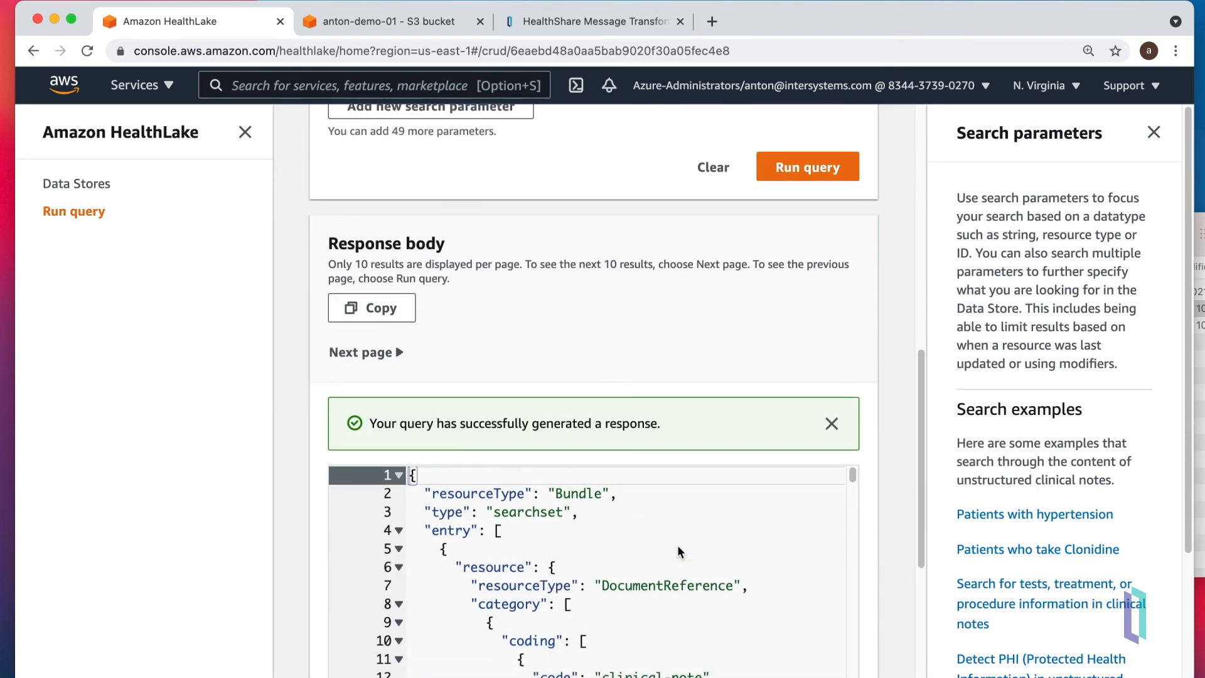
pyautogui.scroll(-3)
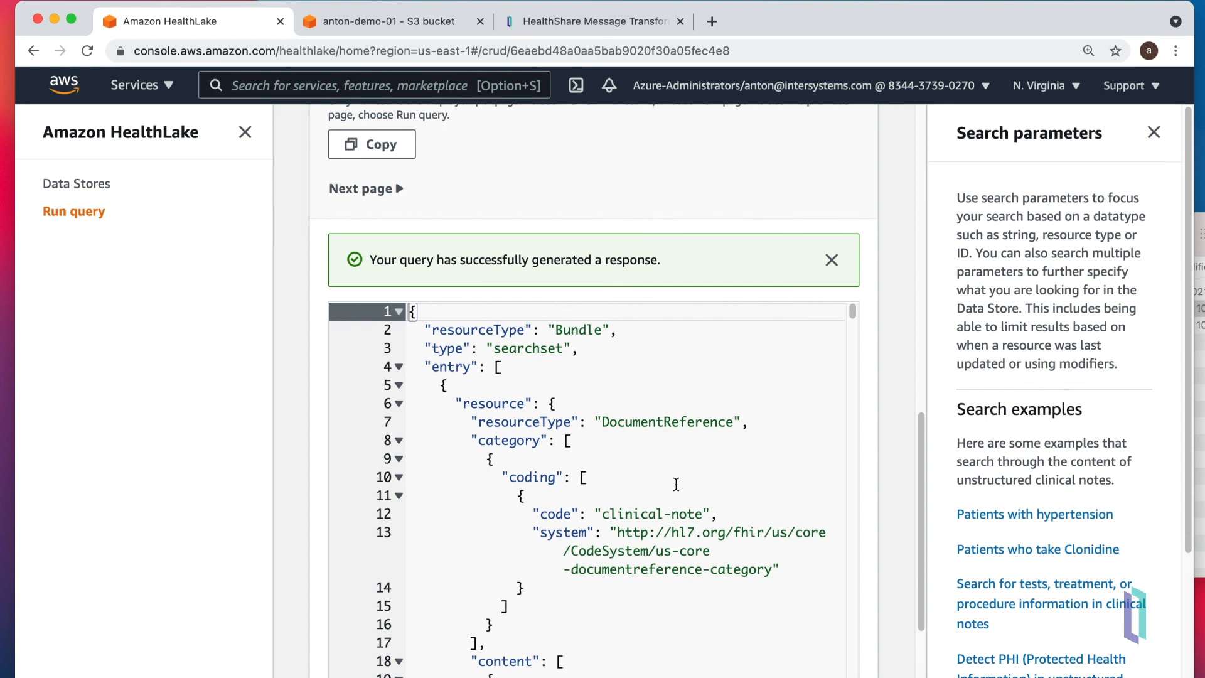
pyautogui.moveTo(713, 354)
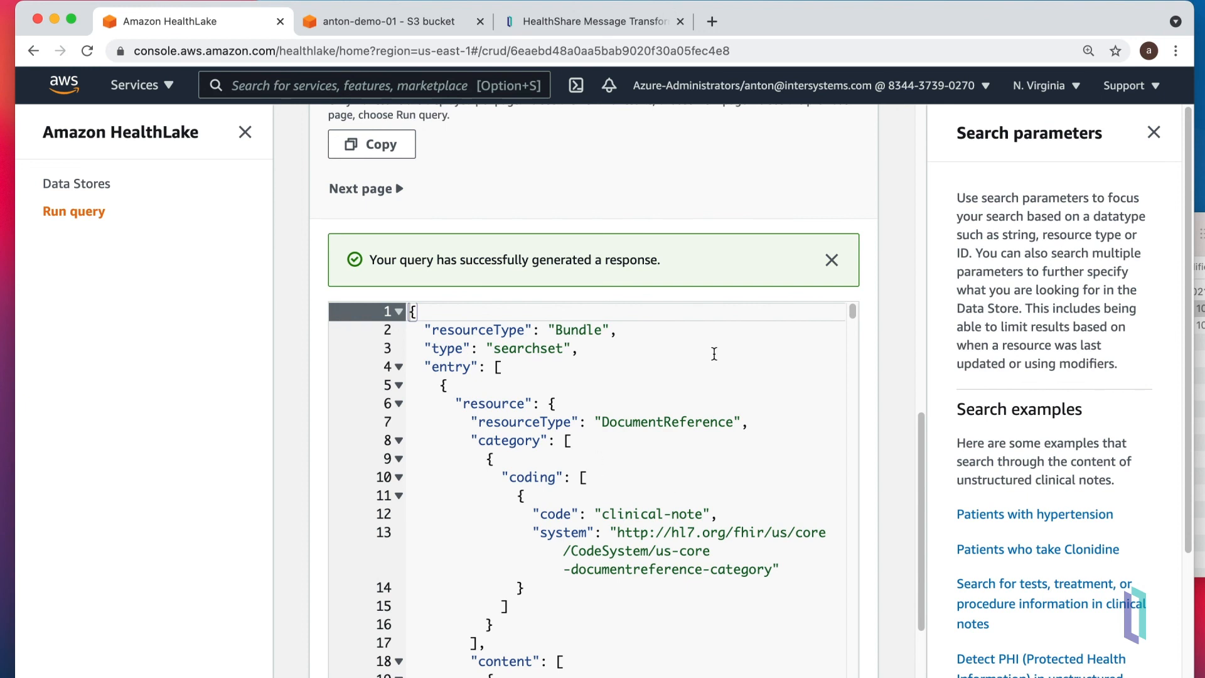
pyautogui.moveTo(716, 207)
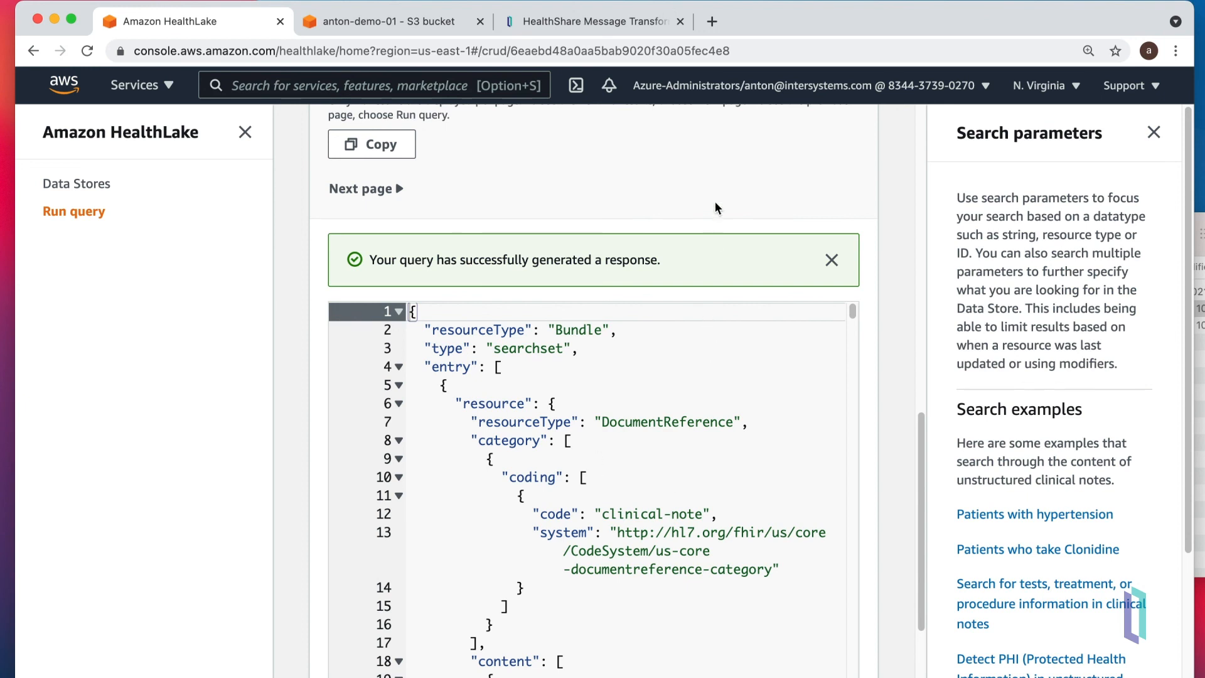